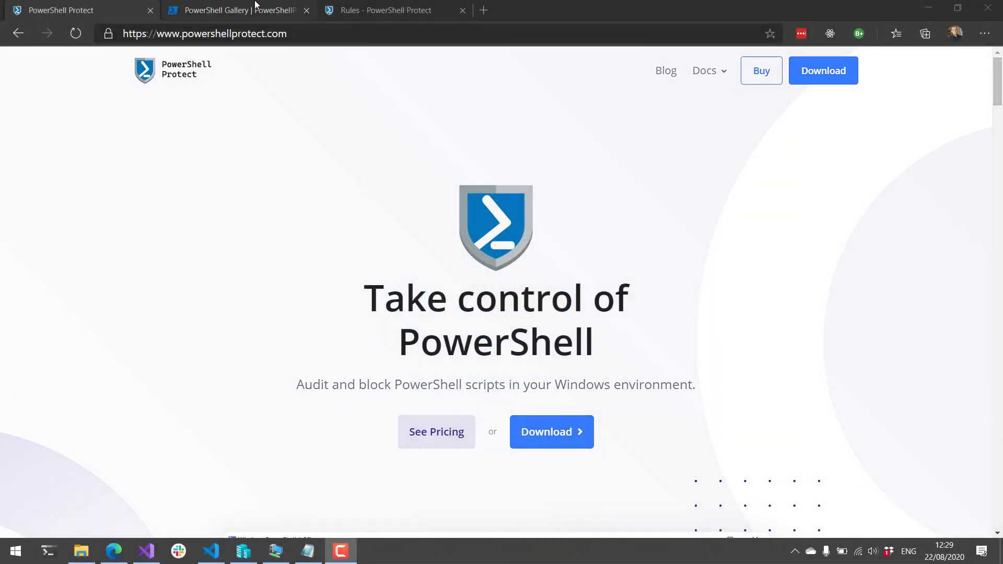
- Show the PowerShellProtect 1.0.0 Gallery page with its Install-Module command
{"action": "left_click", "coordinate": [236, 11]}
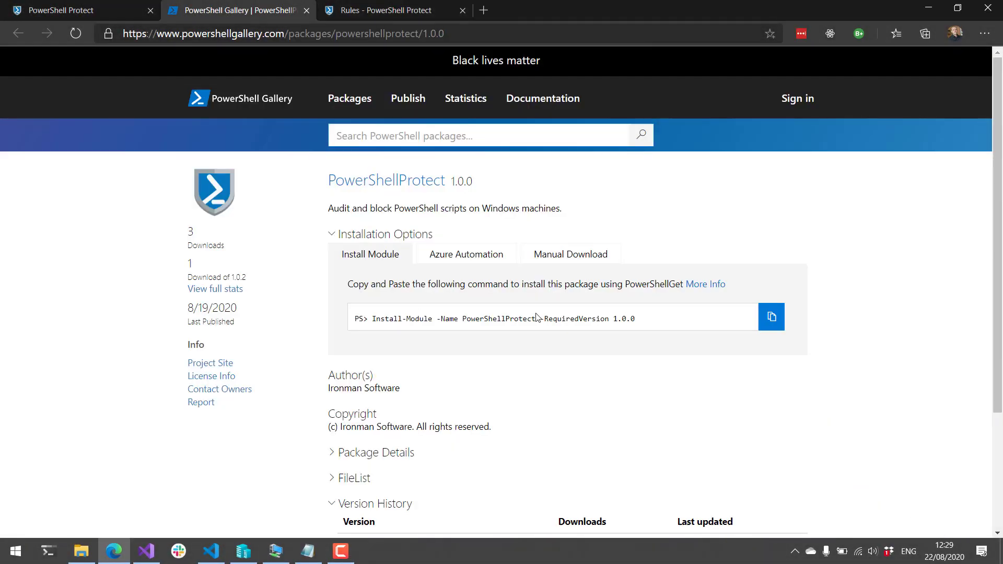
{"action": "mouse_move", "coordinate": [485, 339]}
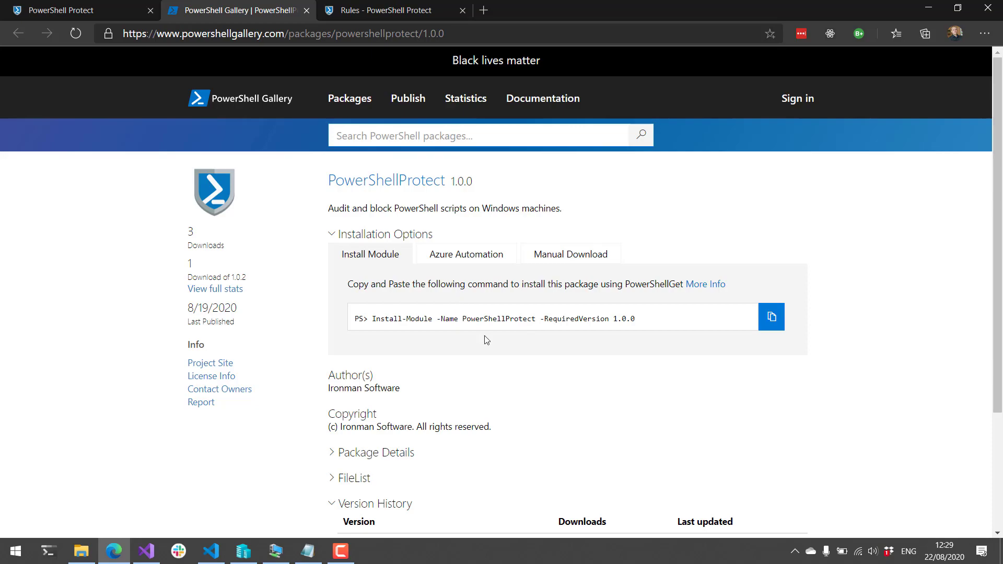
{"action": "mouse_move", "coordinate": [295, 534]}
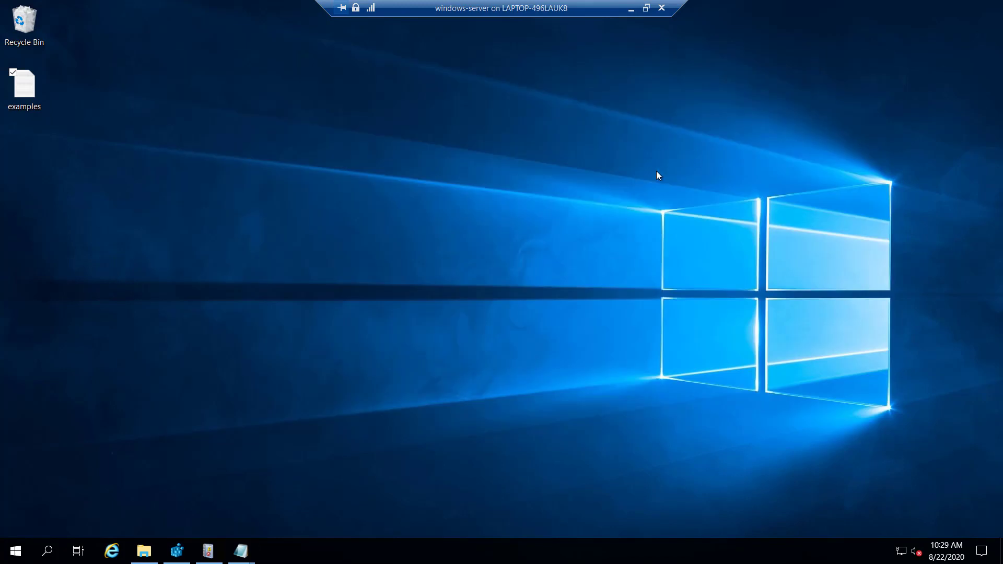
{"action": "mouse_move", "coordinate": [284, 427]}
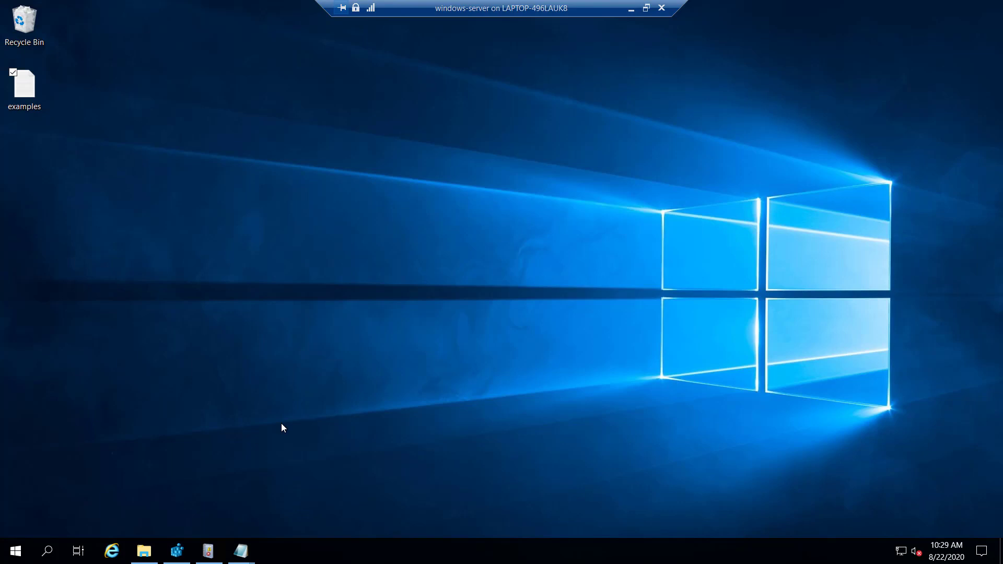
{"action": "mouse_move", "coordinate": [82, 504]}
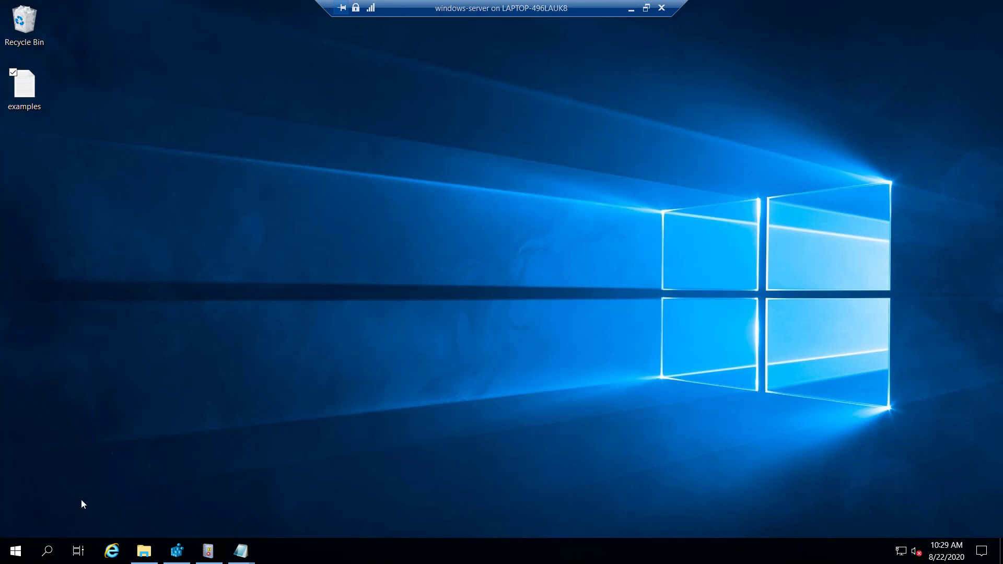
- Open, close and reopen the server's Start menu listing PowerShell 7 (x64)
{"action": "left_click", "coordinate": [14, 550]}
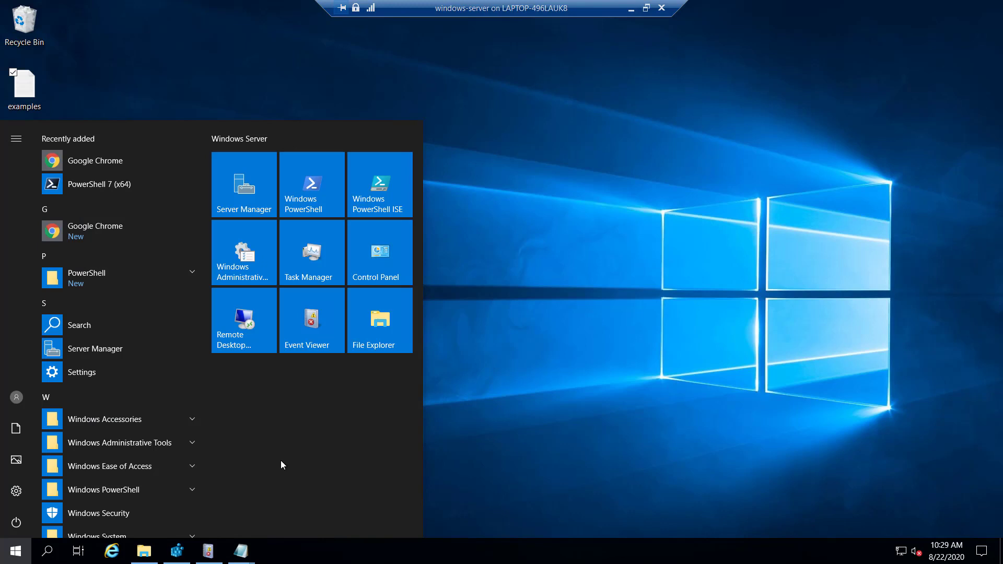
{"action": "left_click", "coordinate": [15, 550]}
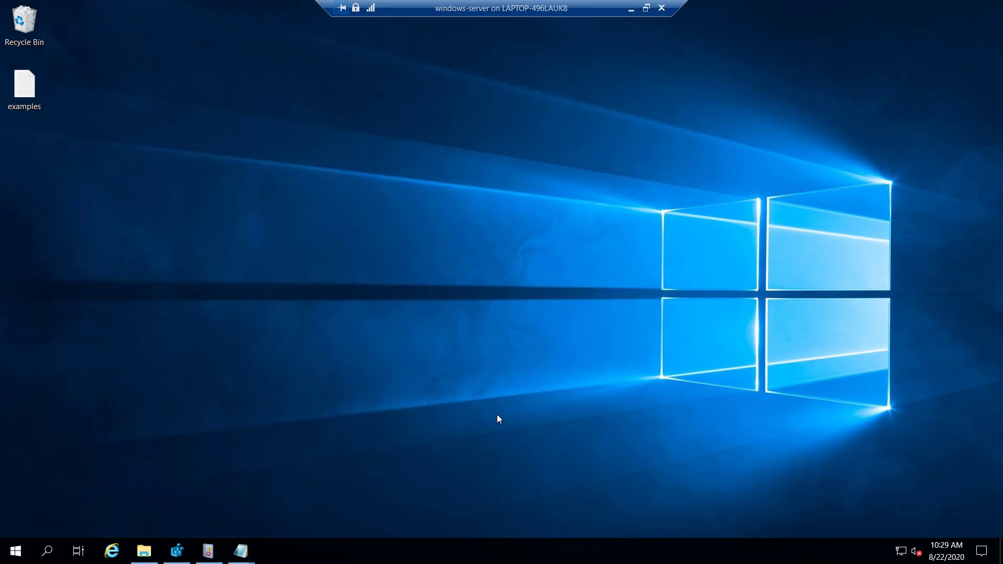
{"action": "mouse_move", "coordinate": [64, 517]}
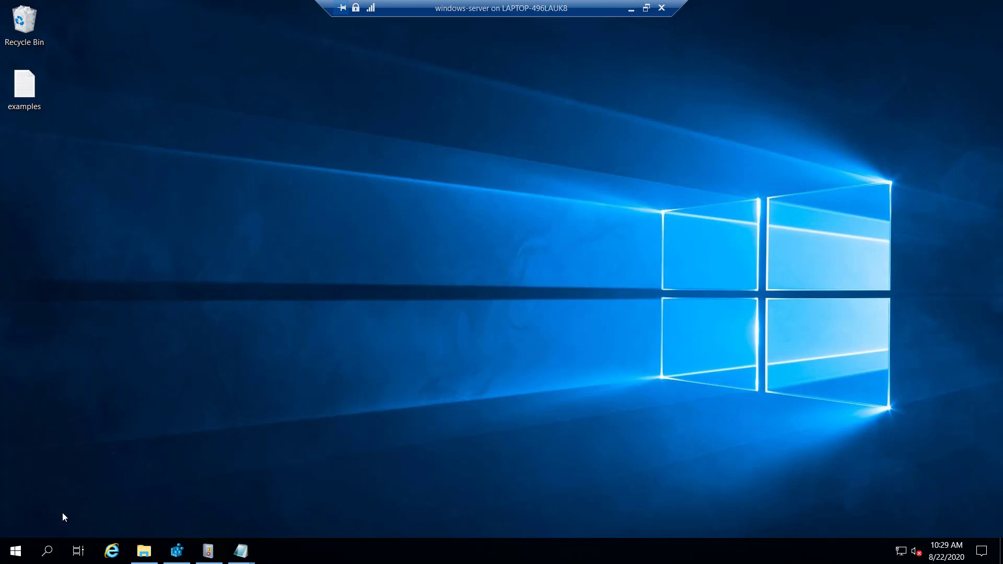
{"action": "left_click", "coordinate": [15, 550]}
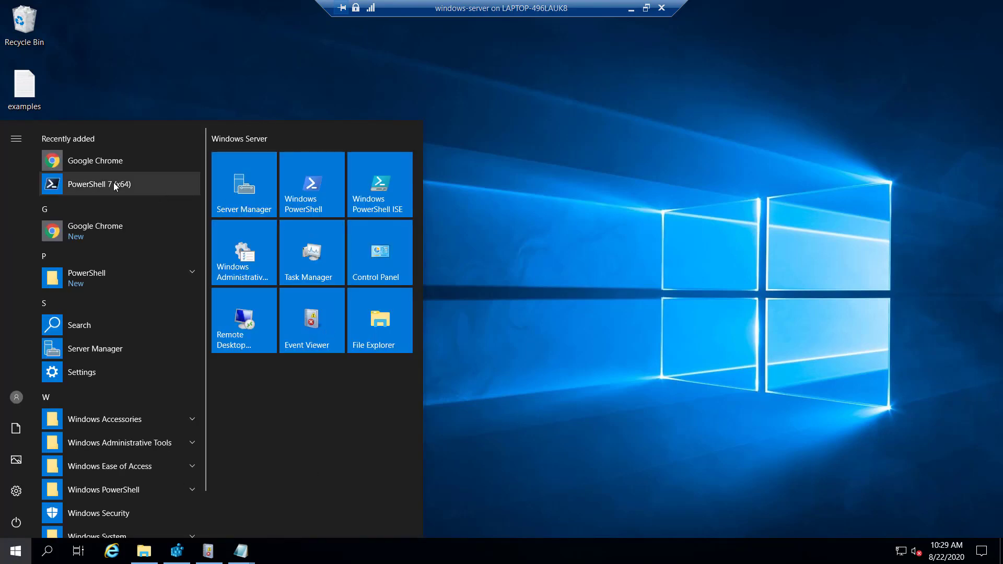
- Launch PowerShell 7 and run Install-PowerShellProtect
{"action": "left_click", "coordinate": [100, 184]}
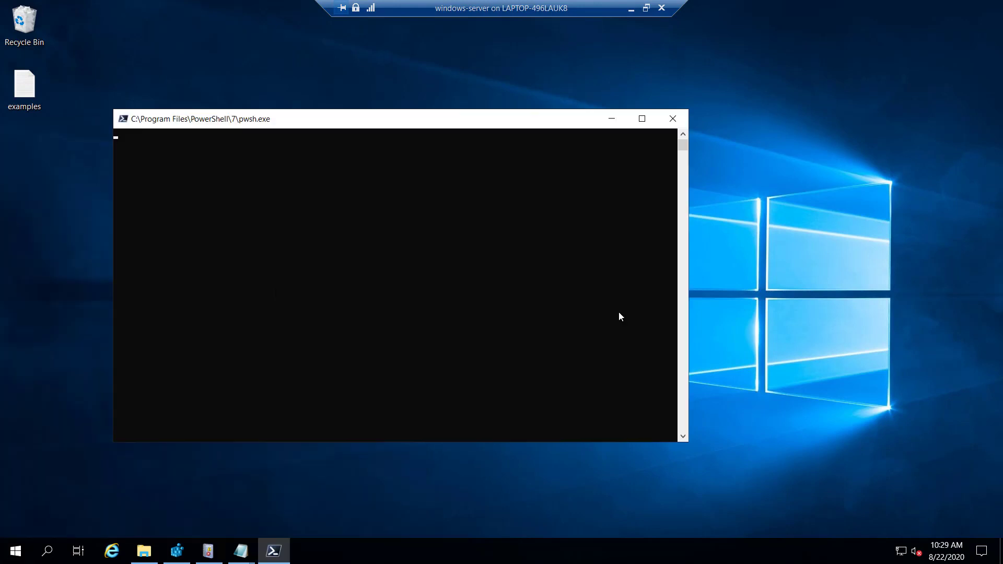
{"action": "type", "text": "Install"}
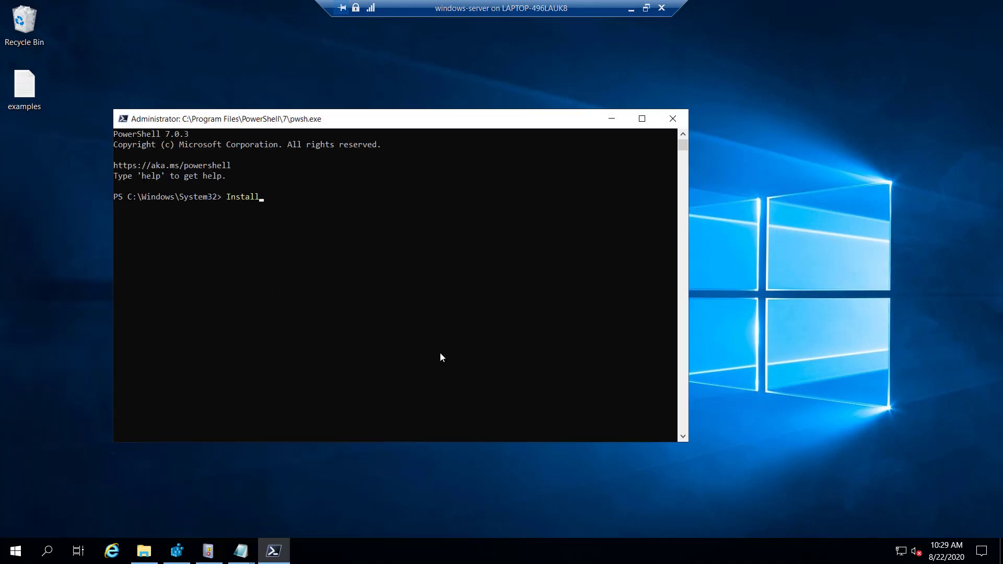
{"action": "type", "text": "-PowerShellProtect"}
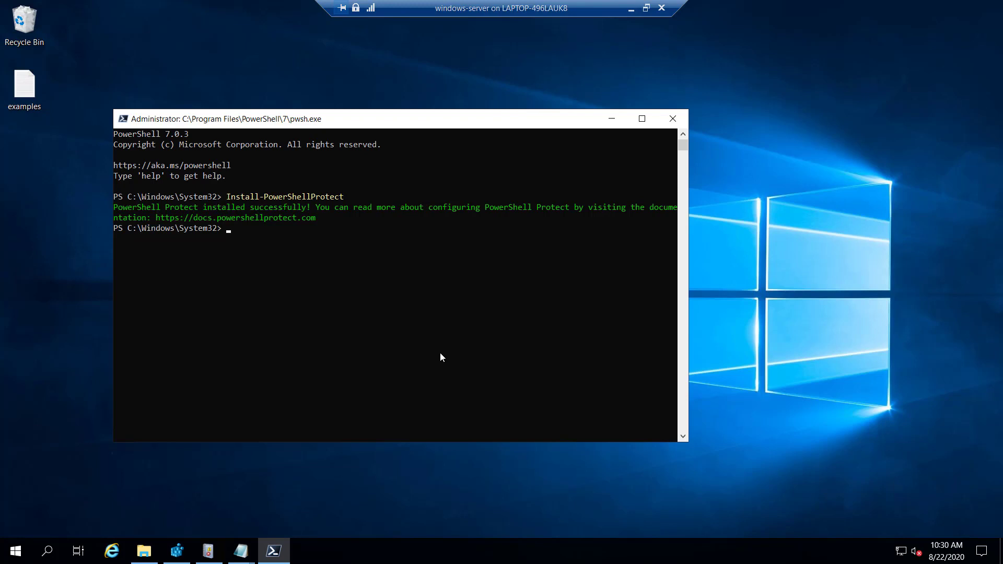
{"action": "mouse_move", "coordinate": [641, 211]}
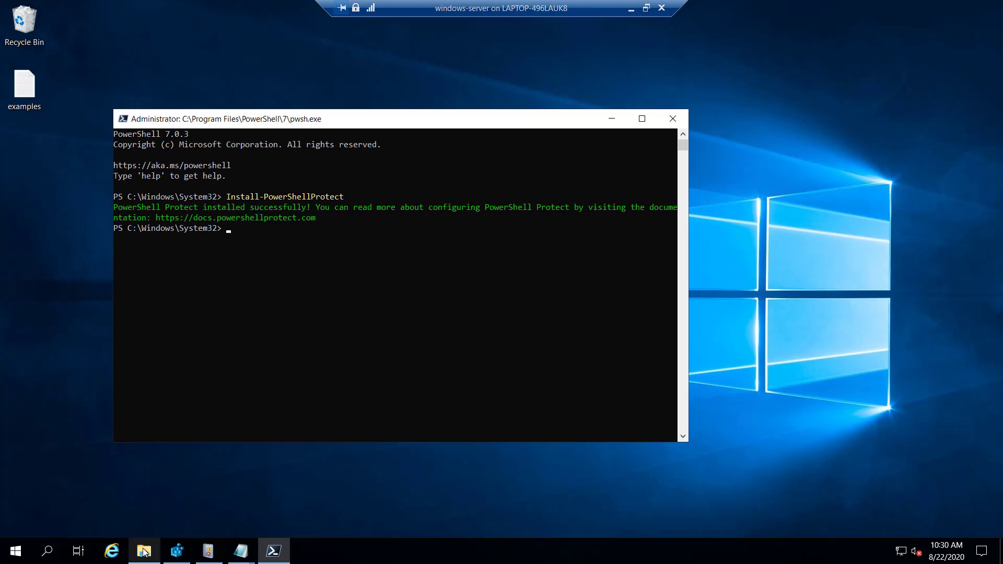
- Browse Modules > PowerShellProtect > 1.0.2 and read config.xml's Web Request rule
{"action": "left_click", "coordinate": [143, 551]}
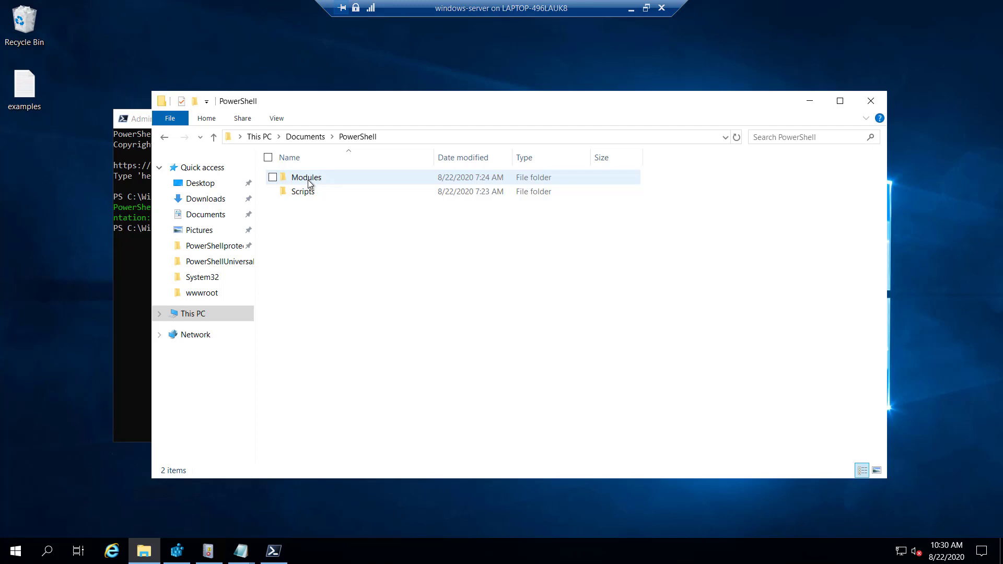
{"action": "double_click", "coordinate": [307, 177]}
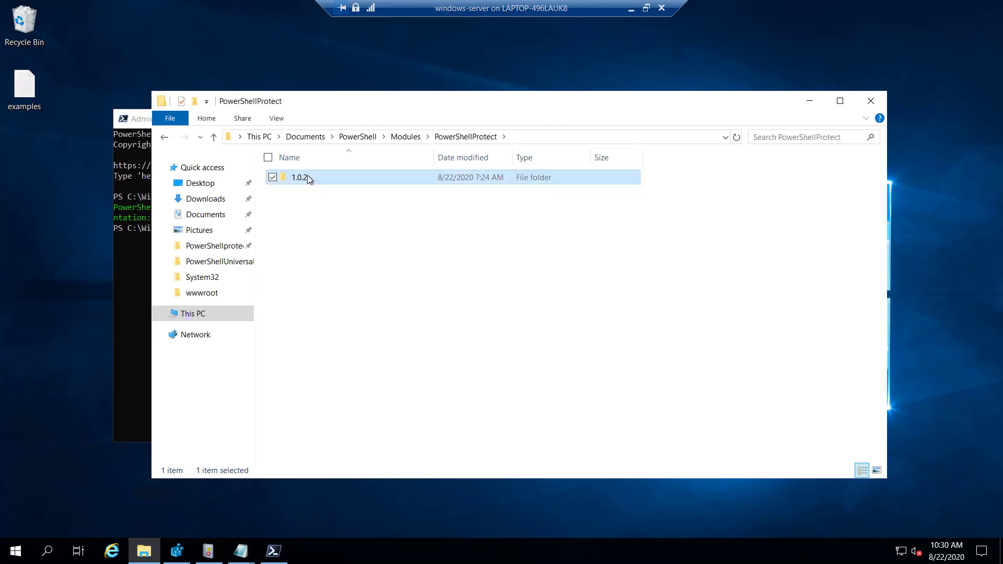
{"action": "double_click", "coordinate": [299, 177]}
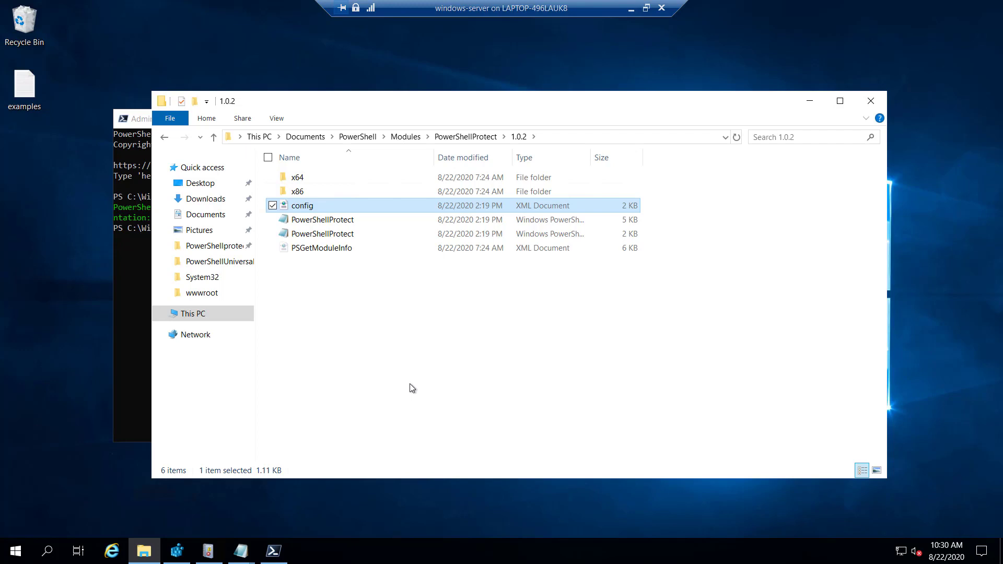
{"action": "double_click", "coordinate": [302, 206]}
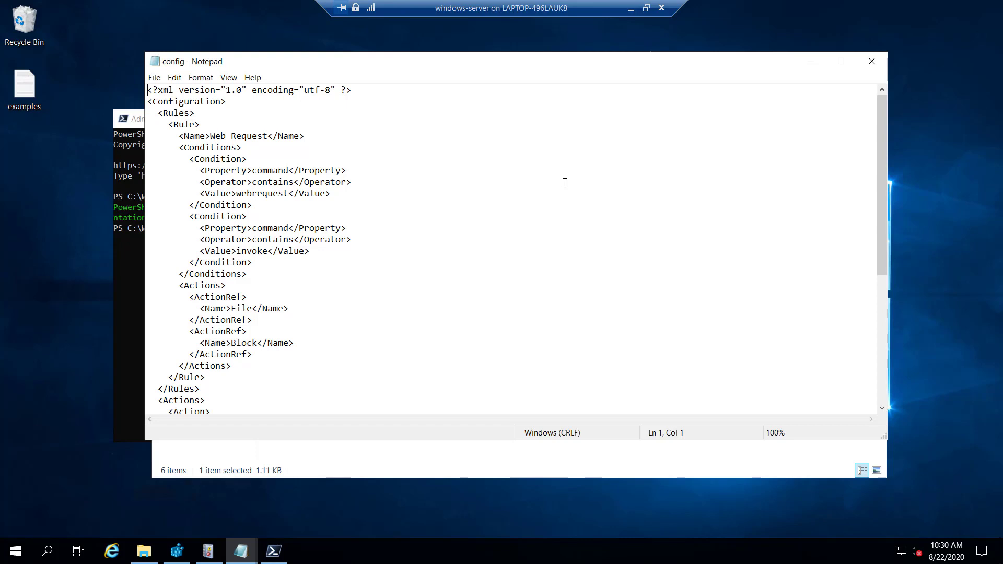
{"action": "scroll", "scroll_direction": "down", "scroll_amount": 3}
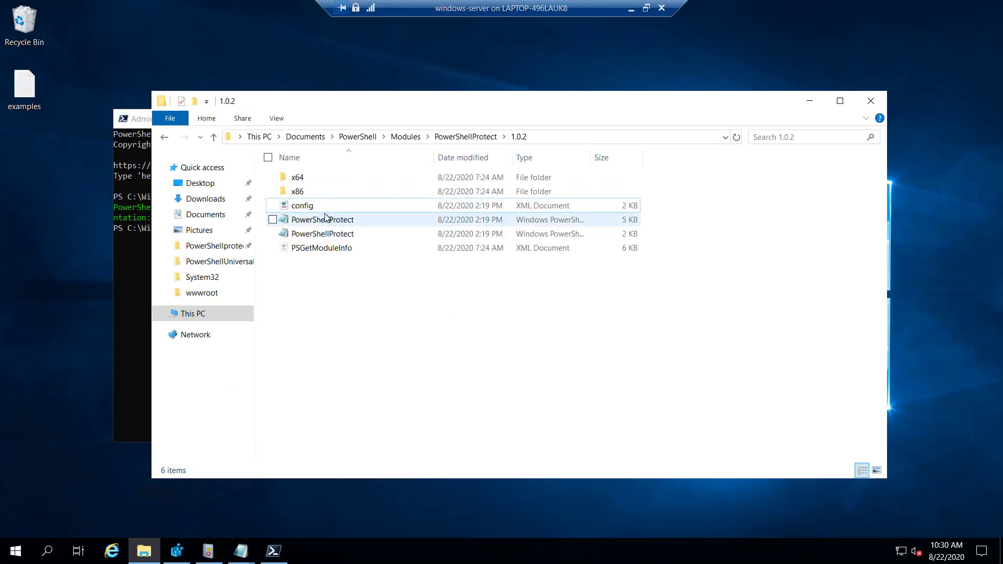
- Go to This PC and open Local Disk (C:)
{"action": "left_click", "coordinate": [192, 313]}
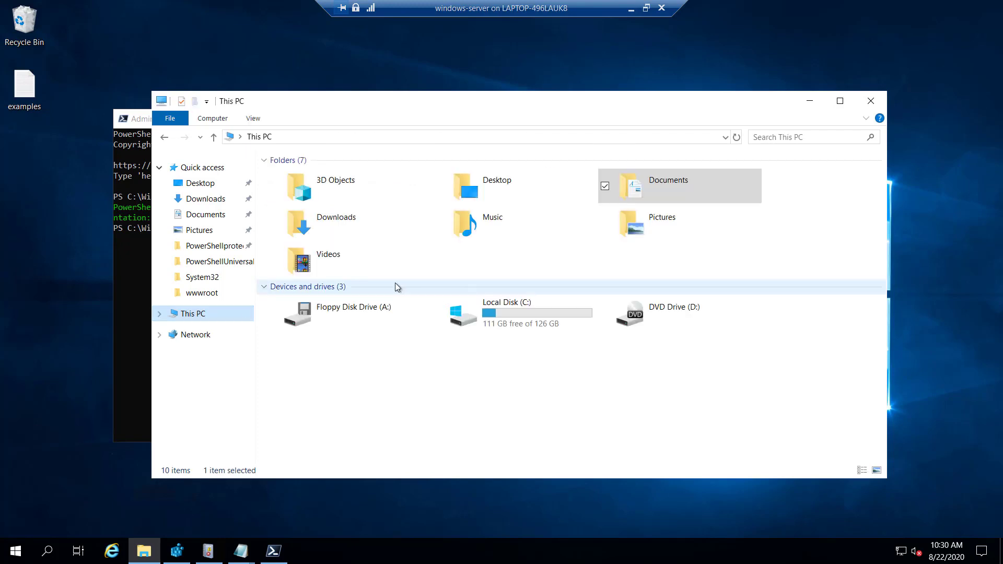
{"action": "double_click", "coordinate": [507, 314]}
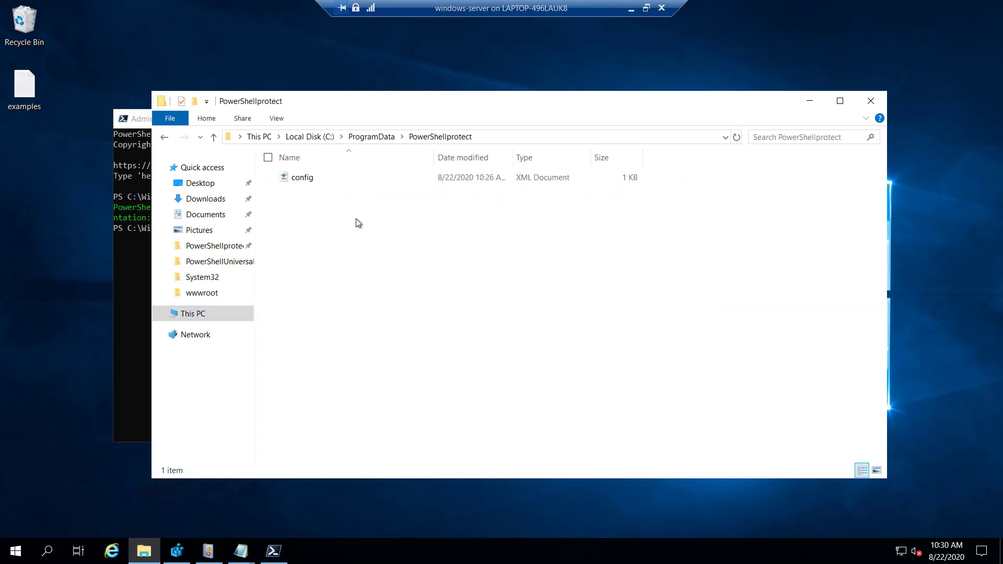
{"action": "mouse_move", "coordinate": [397, 366]}
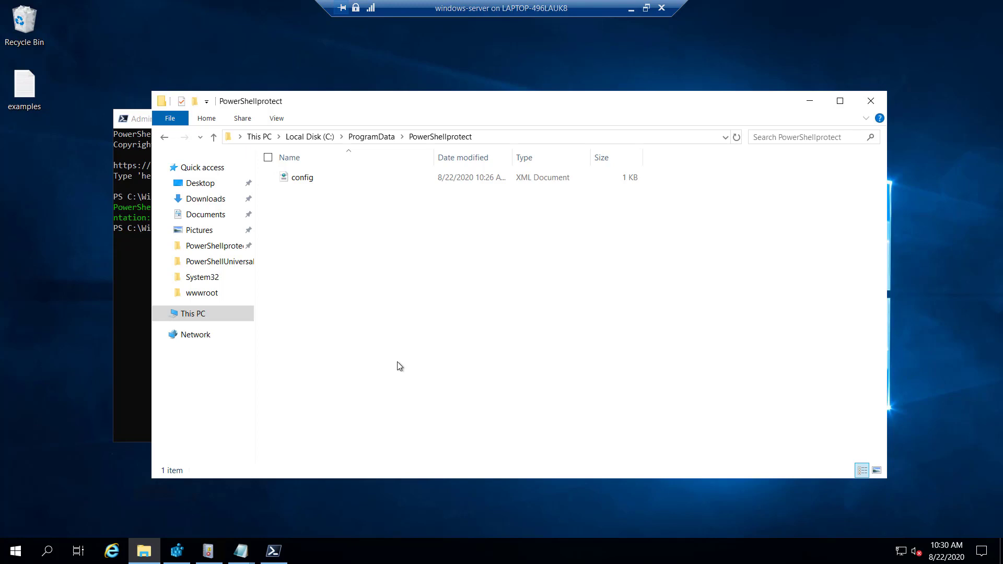
{"action": "mouse_move", "coordinate": [352, 243]}
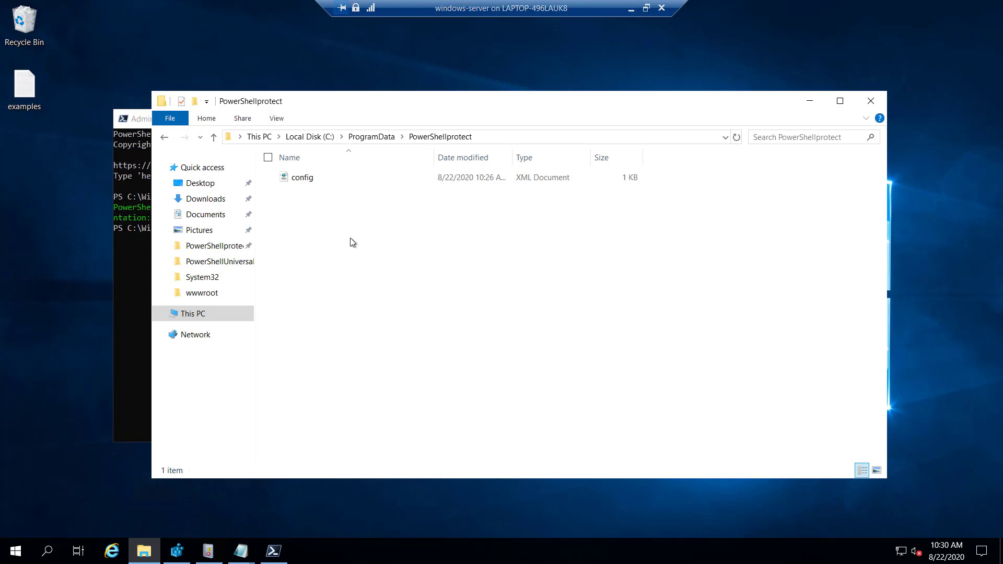
- Open the ProgramData config in Notepad and view the Web Request rule's get-stuff condition
{"action": "right_click", "coordinate": [302, 177]}
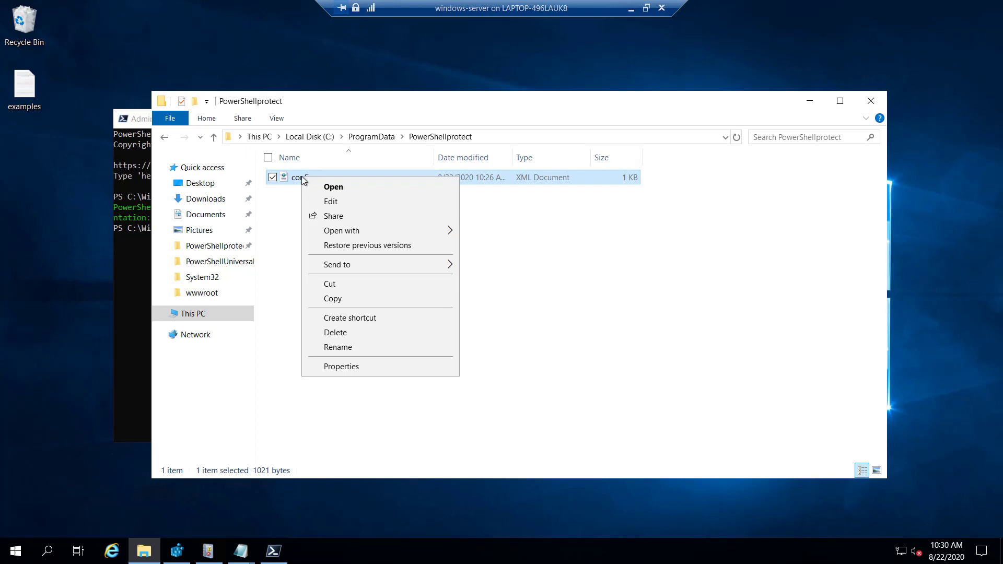
{"action": "left_click", "coordinate": [333, 187]}
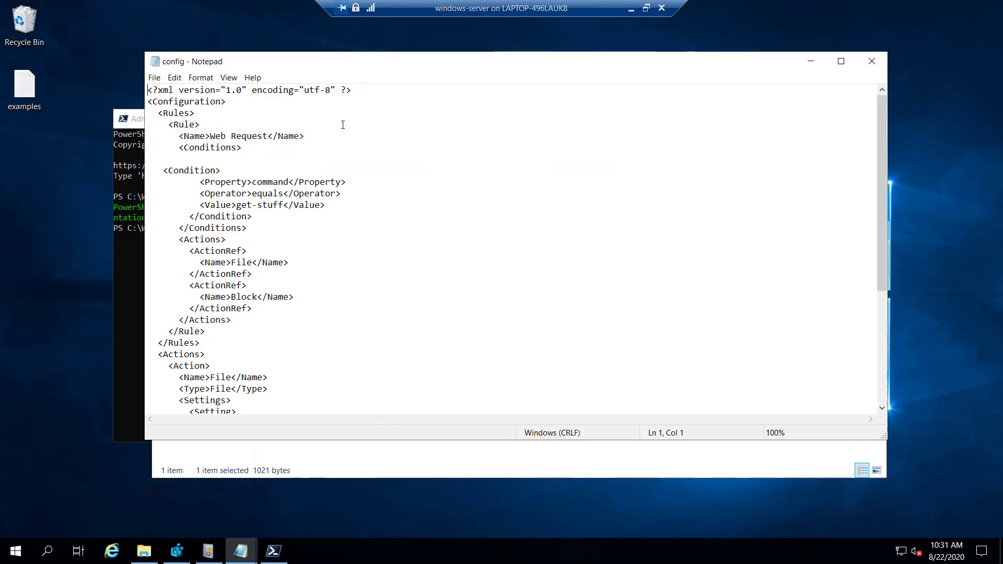
{"action": "scroll", "scroll_direction": "down", "scroll_amount": 3}
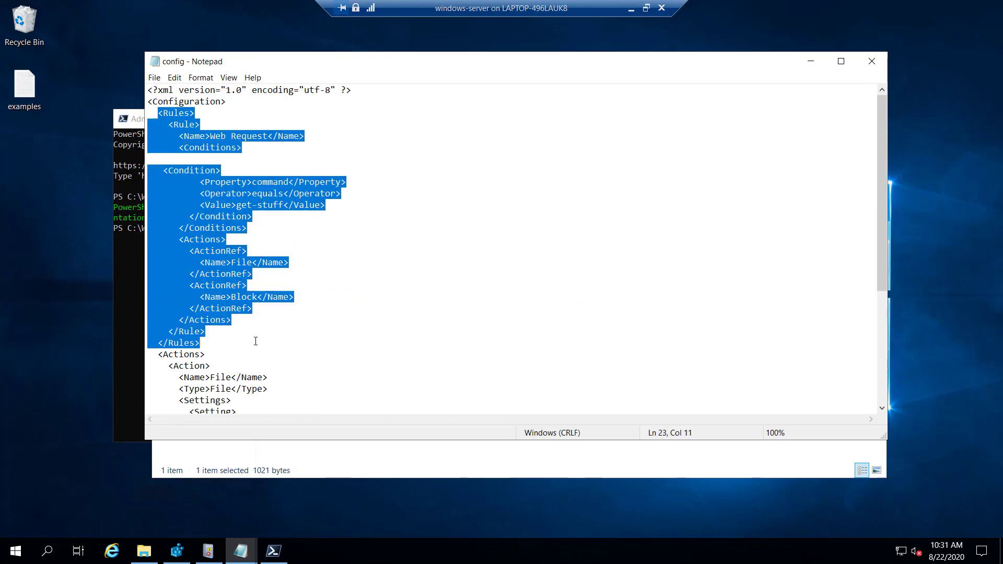
{"action": "mouse_move", "coordinate": [262, 226]}
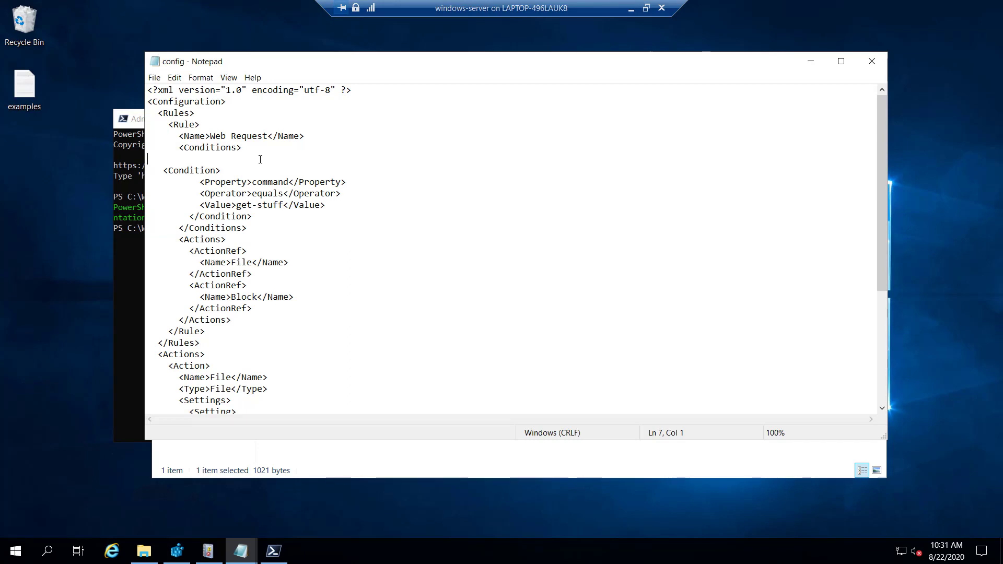
{"action": "mouse_move", "coordinate": [197, 186]}
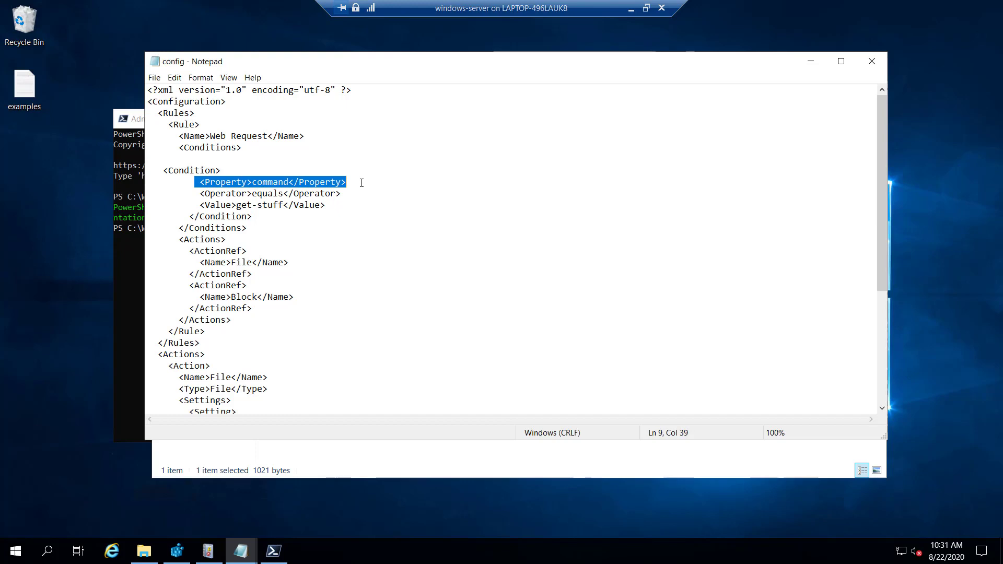
{"action": "mouse_move", "coordinate": [344, 203]}
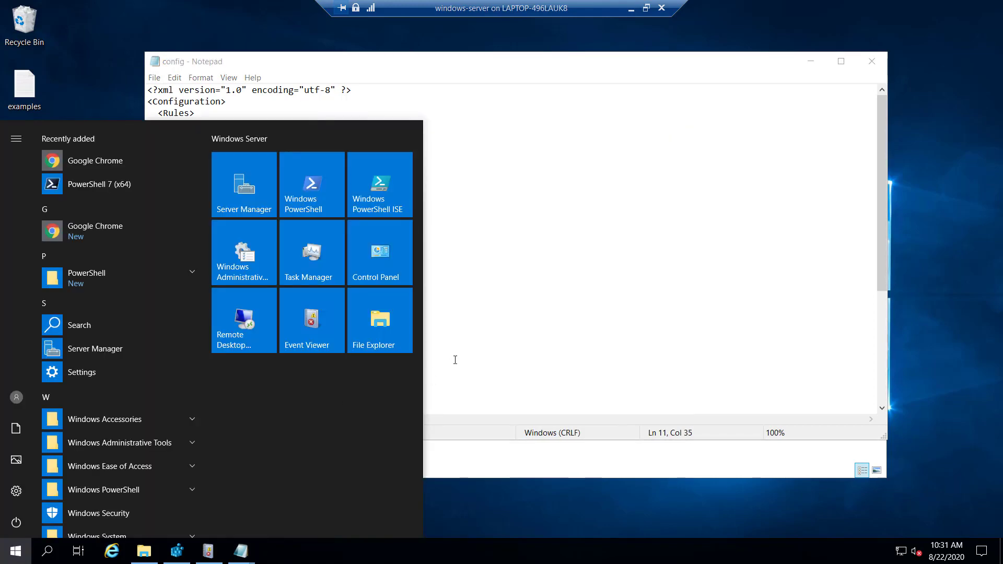
- Launch a PowerShell 7 console and start typing a get-stuff function
{"action": "left_click", "coordinate": [100, 184]}
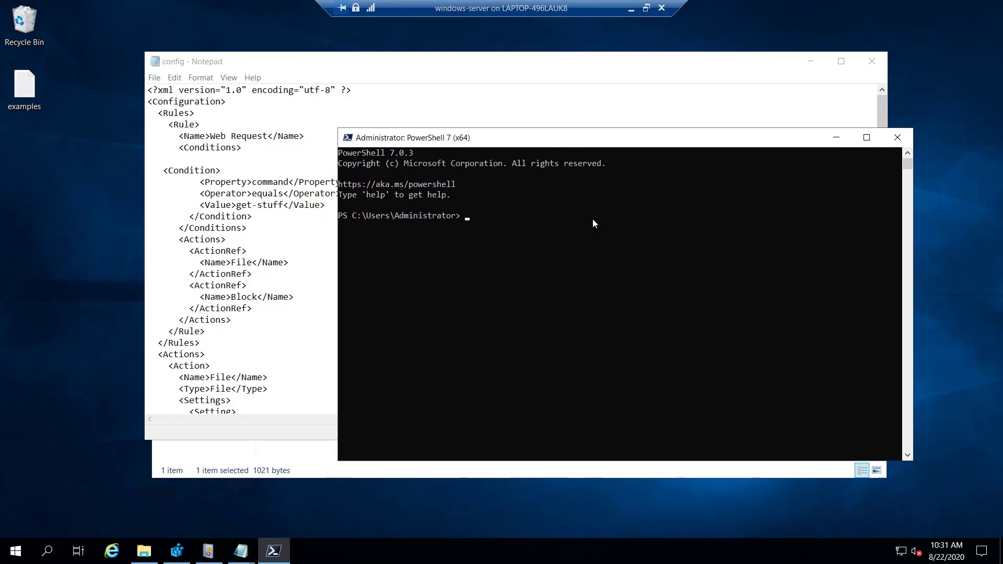
{"action": "mouse_move", "coordinate": [602, 242]}
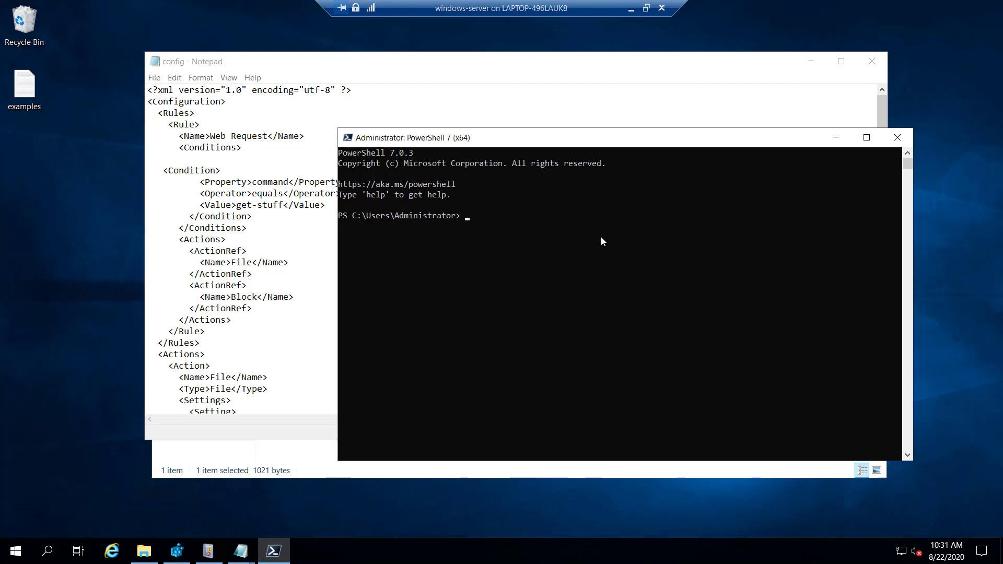
{"action": "type", "text": "function get-stu"}
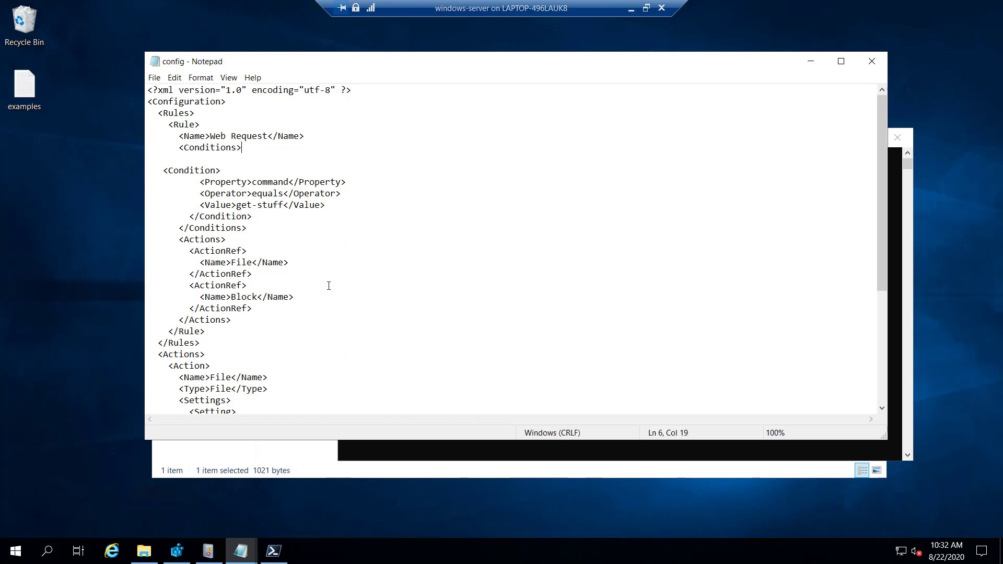
{"action": "scroll", "scroll_direction": "down", "scroll_amount": 3}
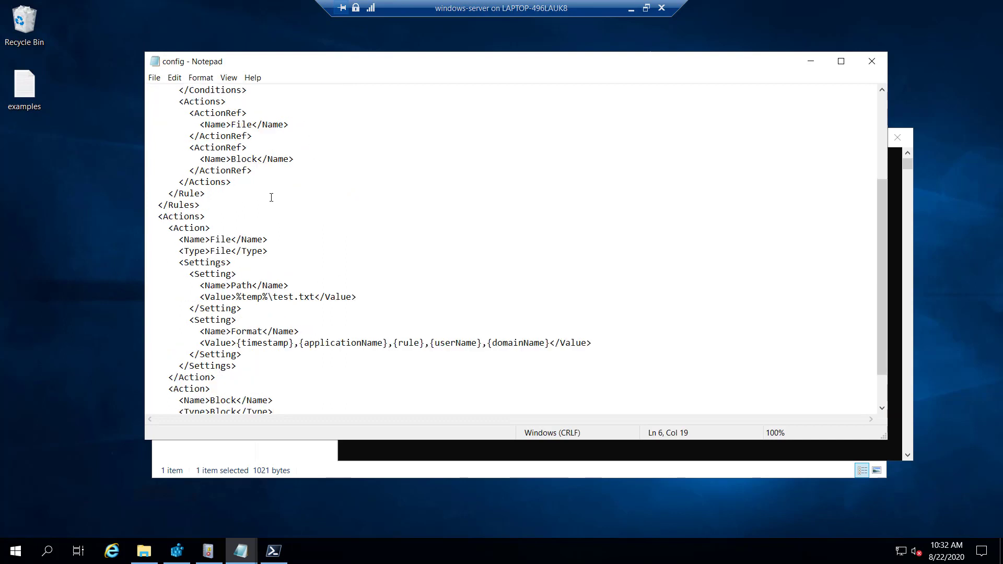
{"action": "scroll", "scroll_direction": "down", "scroll_amount": 3}
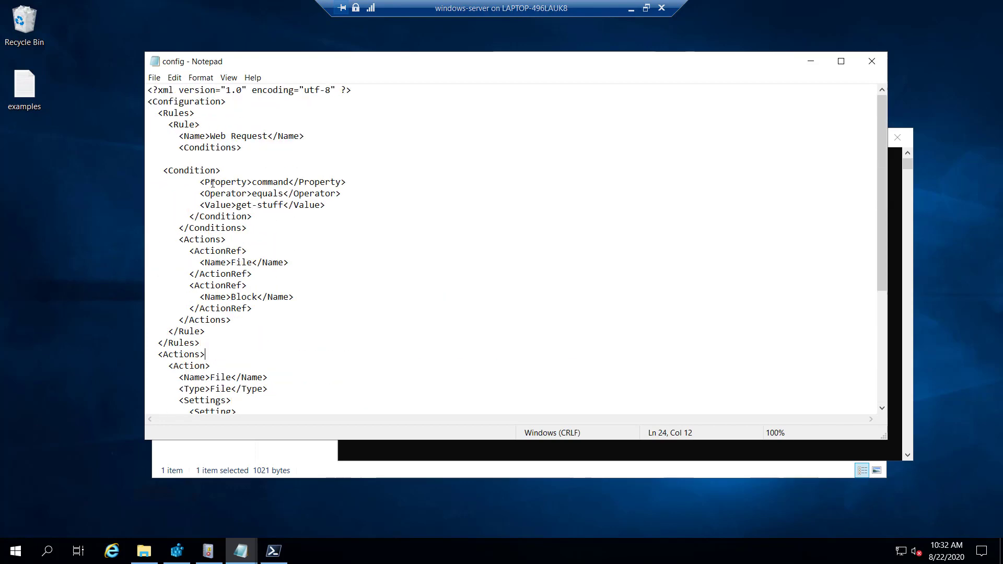
{"action": "scroll", "scroll_direction": "down", "scroll_amount": 3}
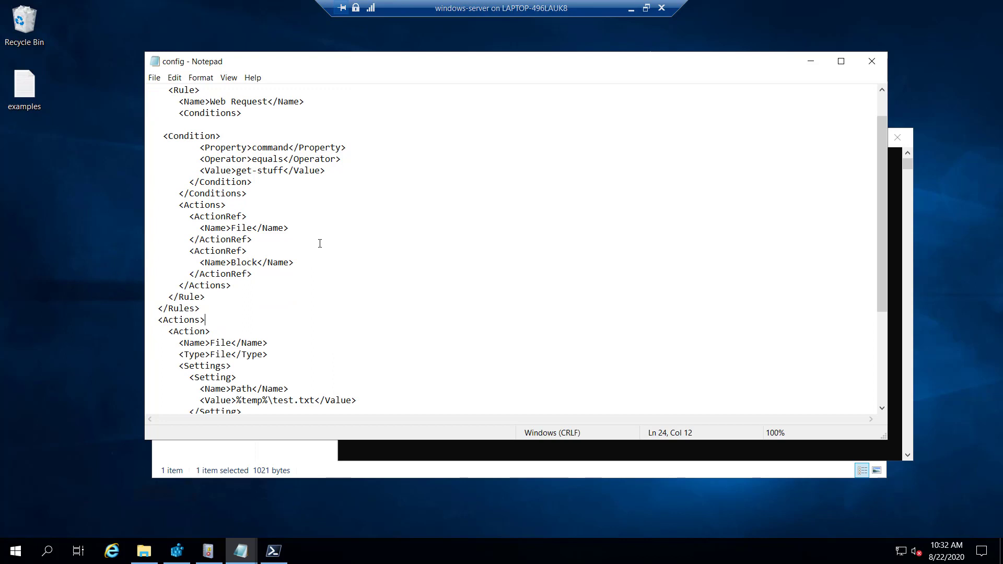
{"action": "scroll", "scroll_direction": "down", "scroll_amount": 3}
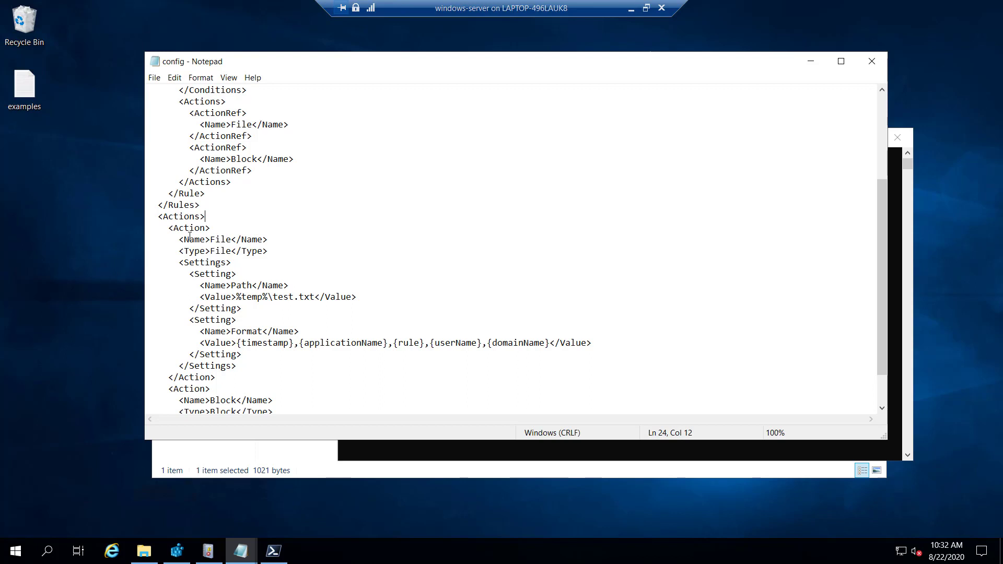
{"action": "left_click_drag", "start_coordinate": [183, 240], "coordinate": [212, 388]}
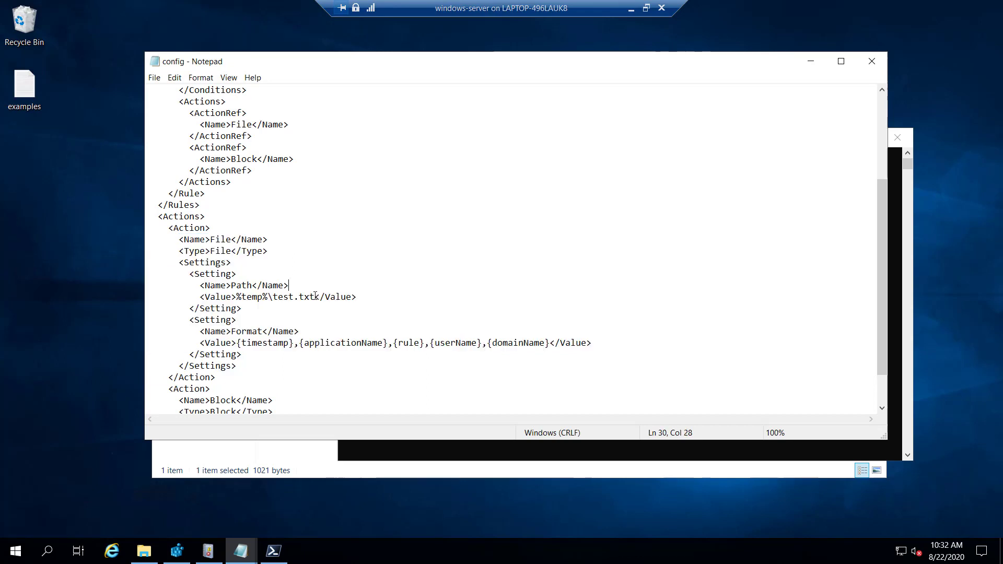
{"action": "left_click_drag", "start_coordinate": [237, 297], "coordinate": [314, 296]}
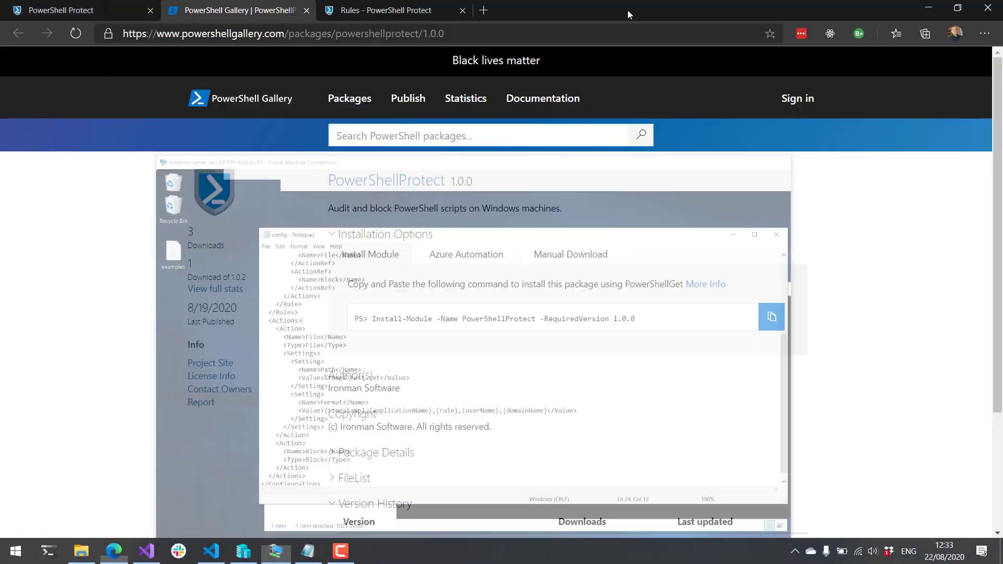
- Scroll the PowerShell Protect Rules page through condition properties like Application and Member
{"action": "left_click", "coordinate": [384, 10]}
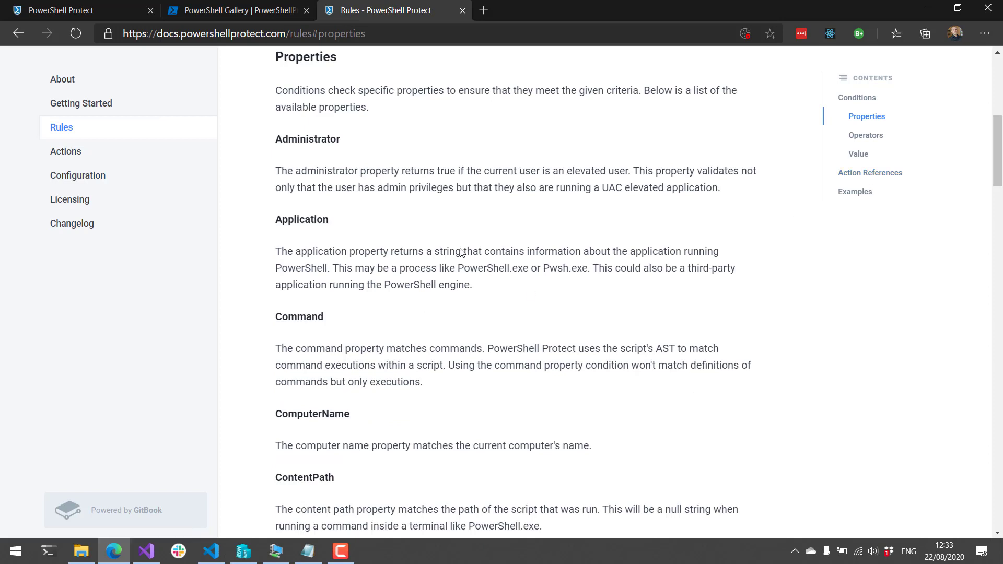
{"action": "mouse_move", "coordinate": [417, 231]}
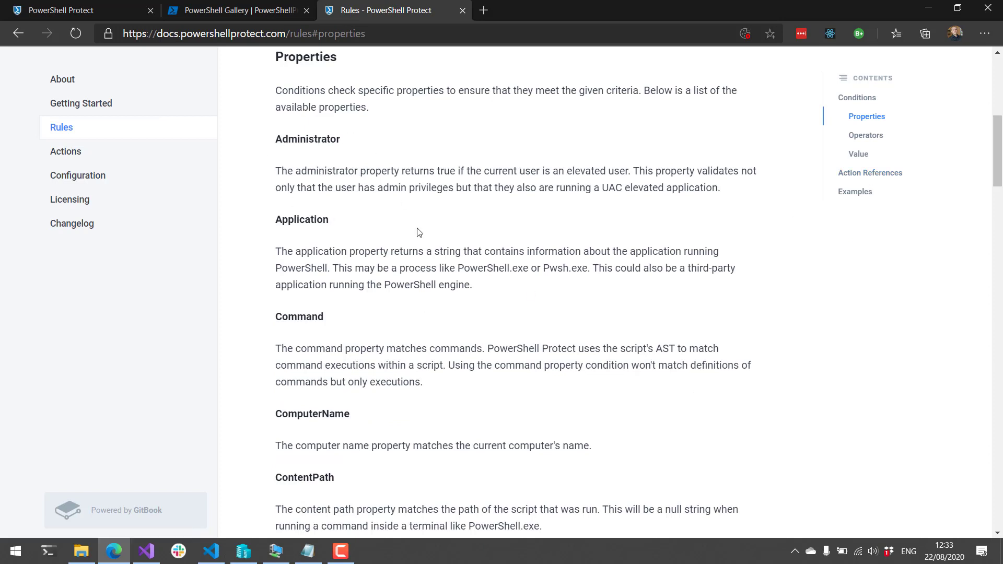
{"action": "mouse_move", "coordinate": [608, 257]}
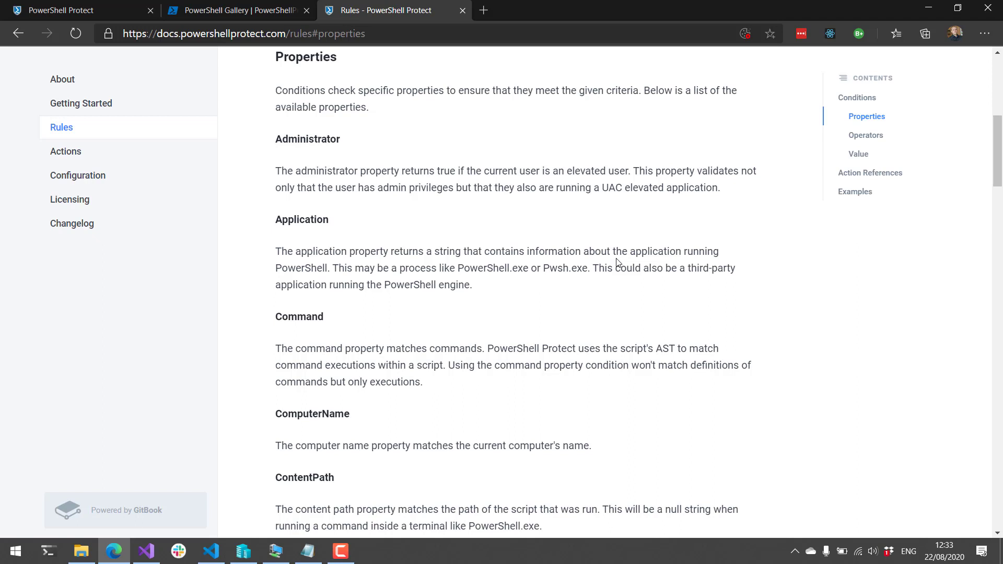
{"action": "mouse_move", "coordinate": [459, 270]}
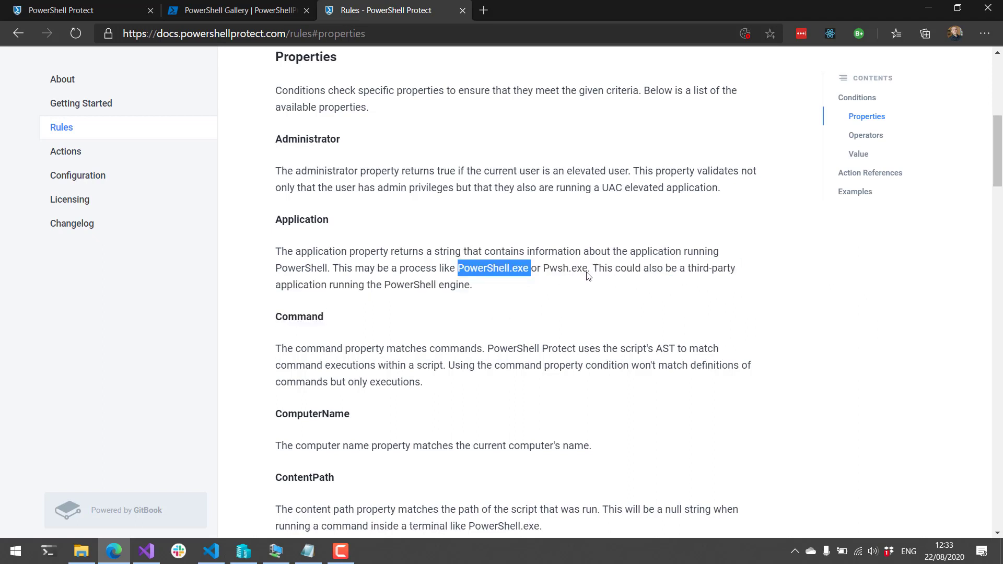
{"action": "left_click", "coordinate": [604, 273]}
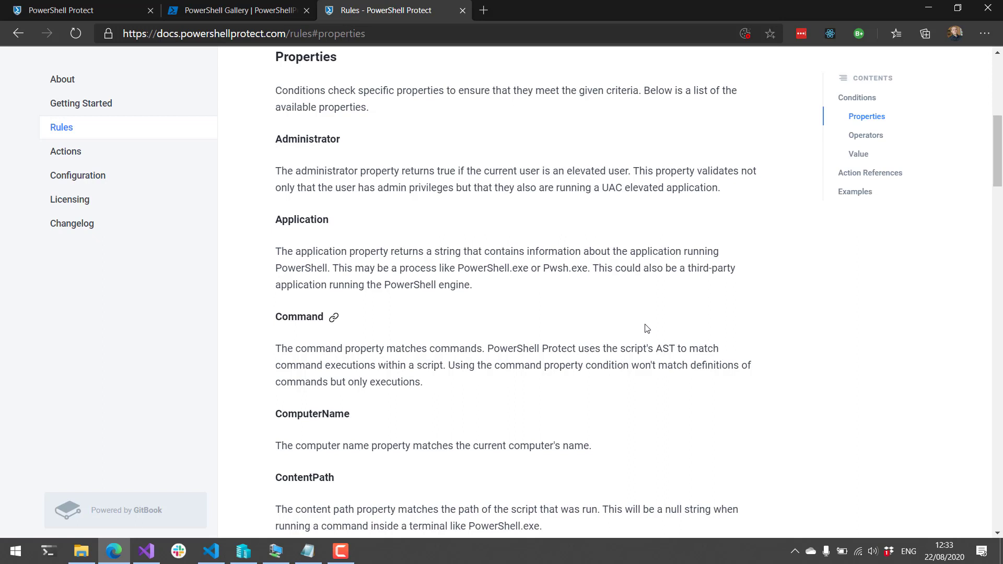
{"action": "scroll", "scroll_direction": "down", "scroll_amount": 3}
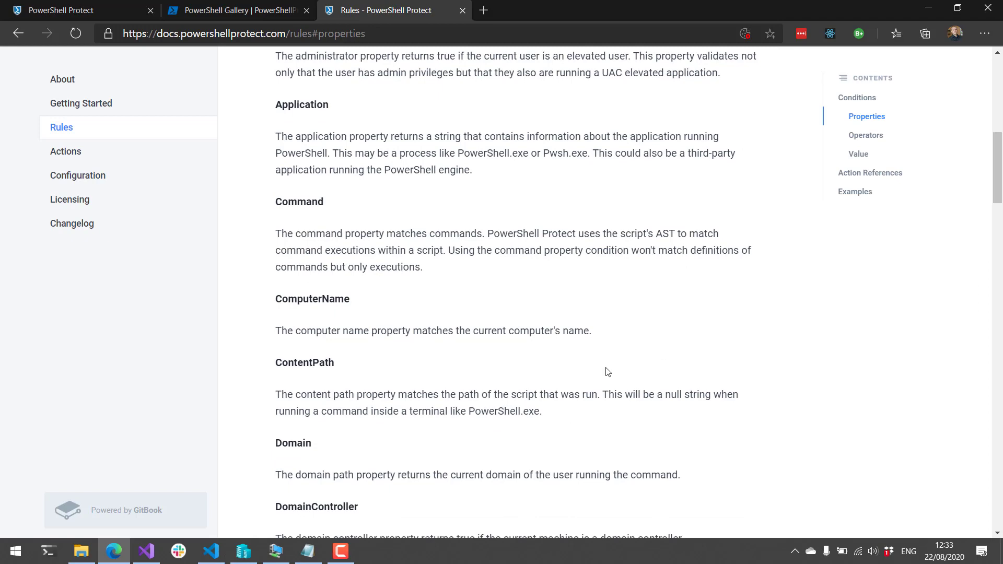
{"action": "scroll", "scroll_direction": "down", "scroll_amount": 3}
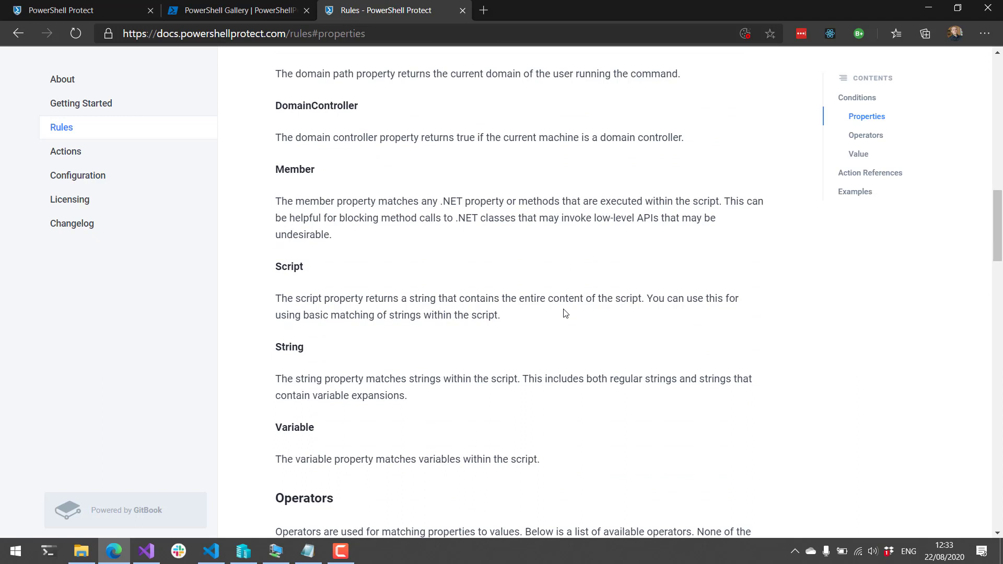
{"action": "mouse_move", "coordinate": [310, 257]}
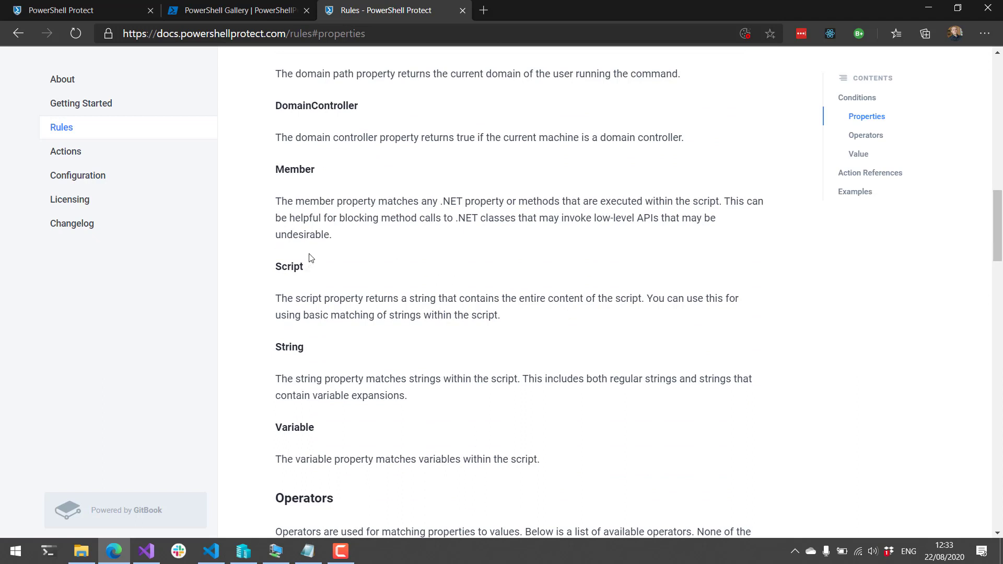
{"action": "mouse_move", "coordinate": [432, 389]}
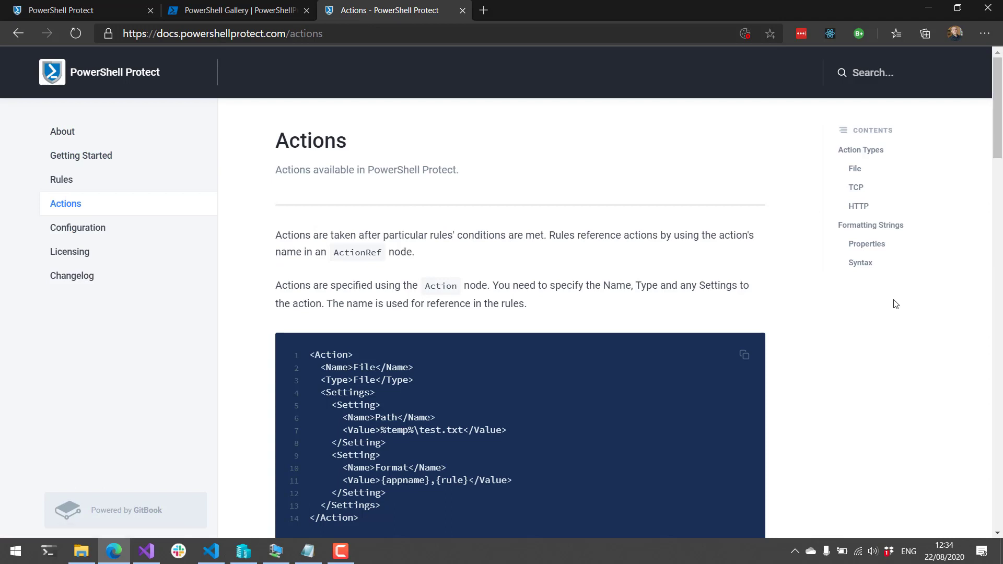
{"action": "mouse_move", "coordinate": [855, 187]}
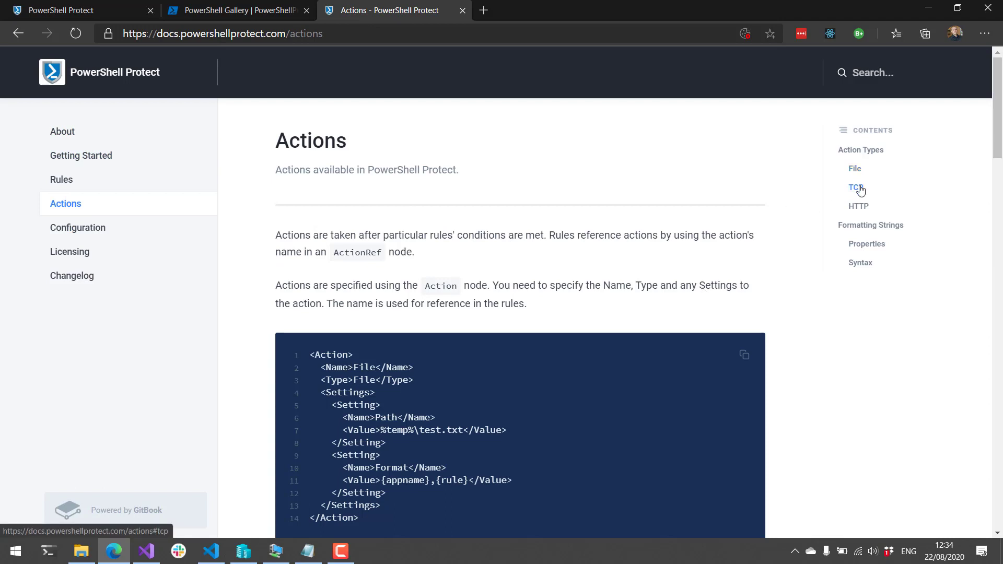
{"action": "mouse_move", "coordinate": [861, 263]}
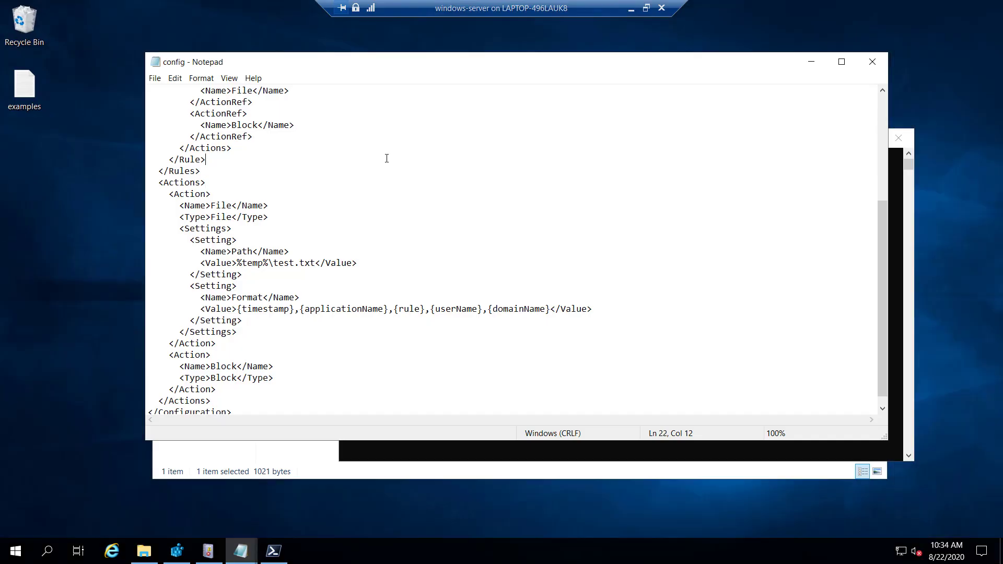
{"action": "mouse_move", "coordinate": [240, 552]}
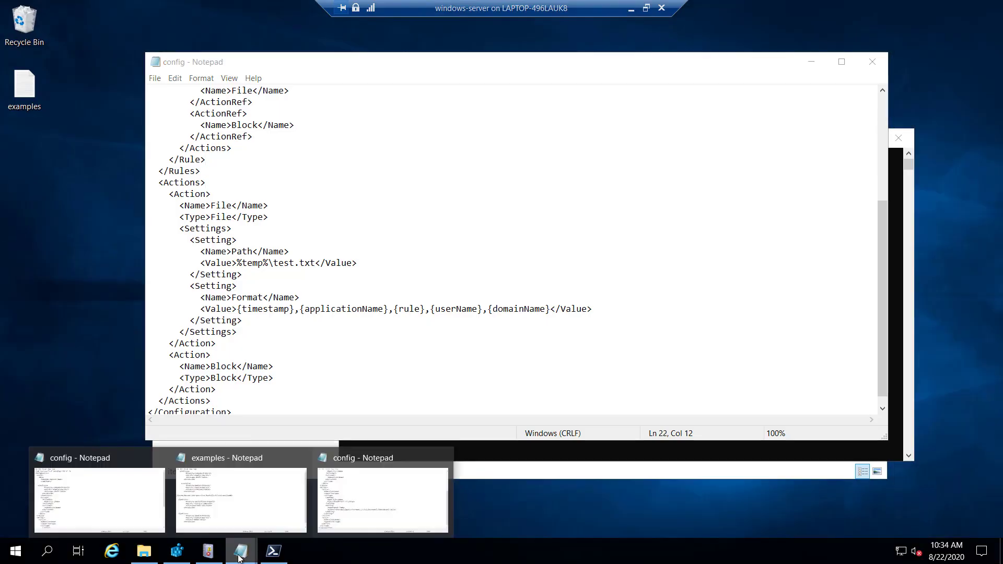
{"action": "mouse_move", "coordinate": [277, 506]}
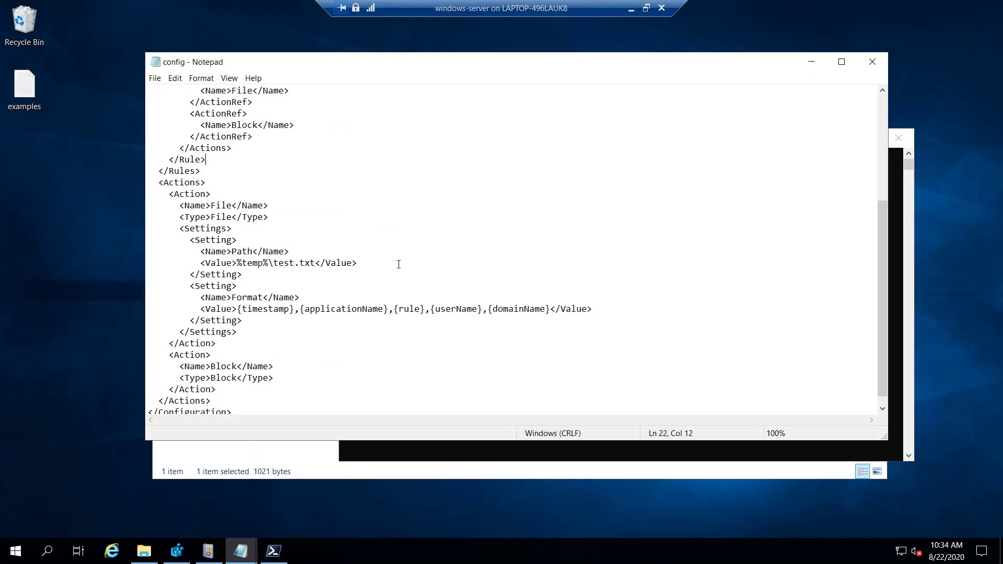
- Change the condition property to member with value AllocHGlobal and save the config
{"action": "scroll", "scroll_direction": "up", "scroll_amount": 3}
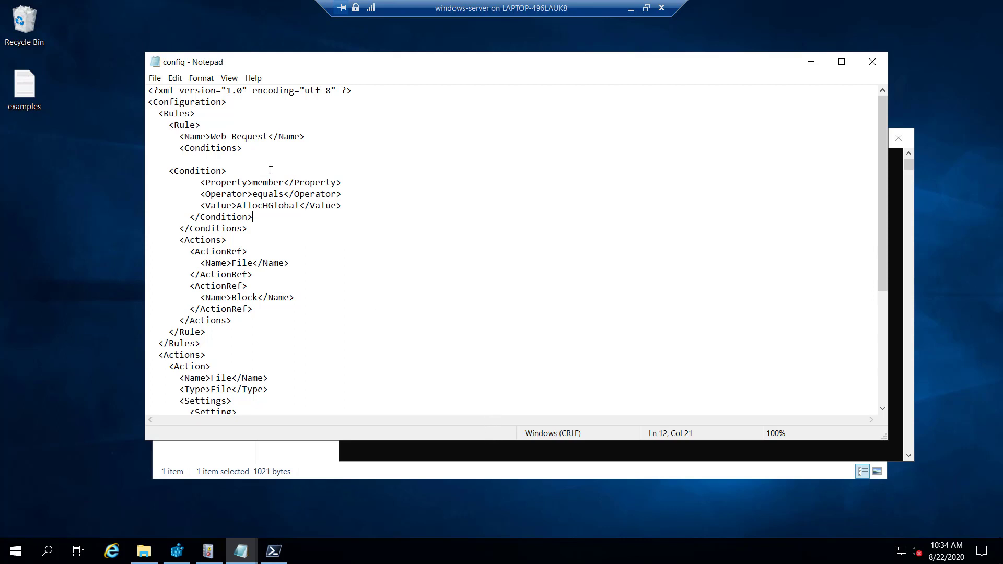
{"action": "double_click", "coordinate": [267, 182]}
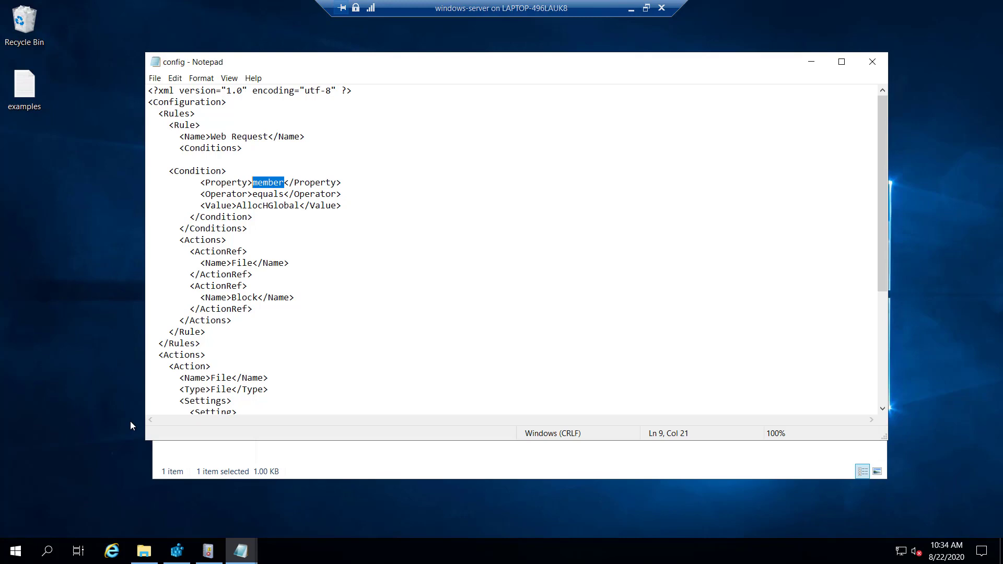
{"action": "left_click", "coordinate": [14, 550]}
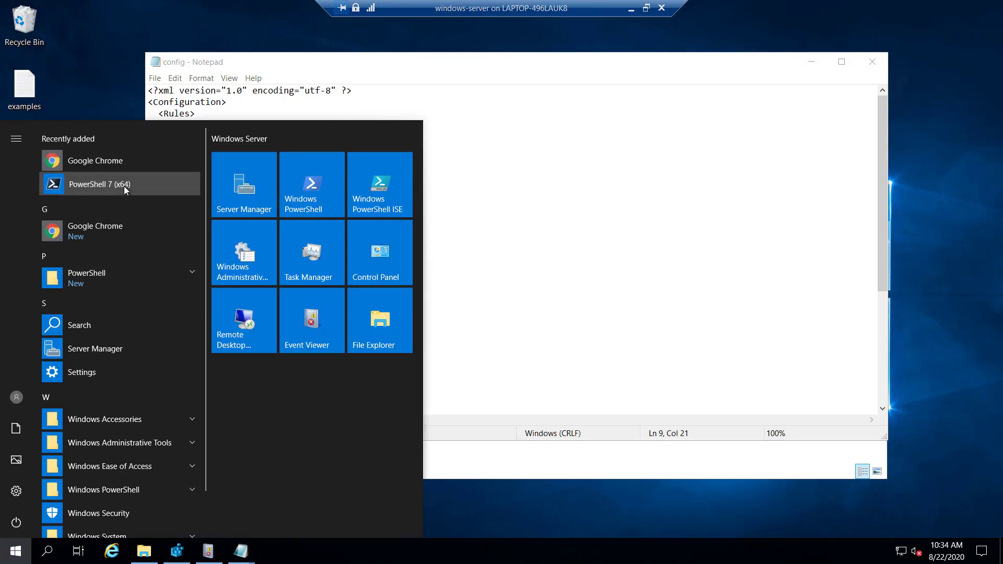
- Run Marshal AllocHGlobal(10000) in a new PowerShell 7 console and see AMSI block it
{"action": "left_click", "coordinate": [99, 184]}
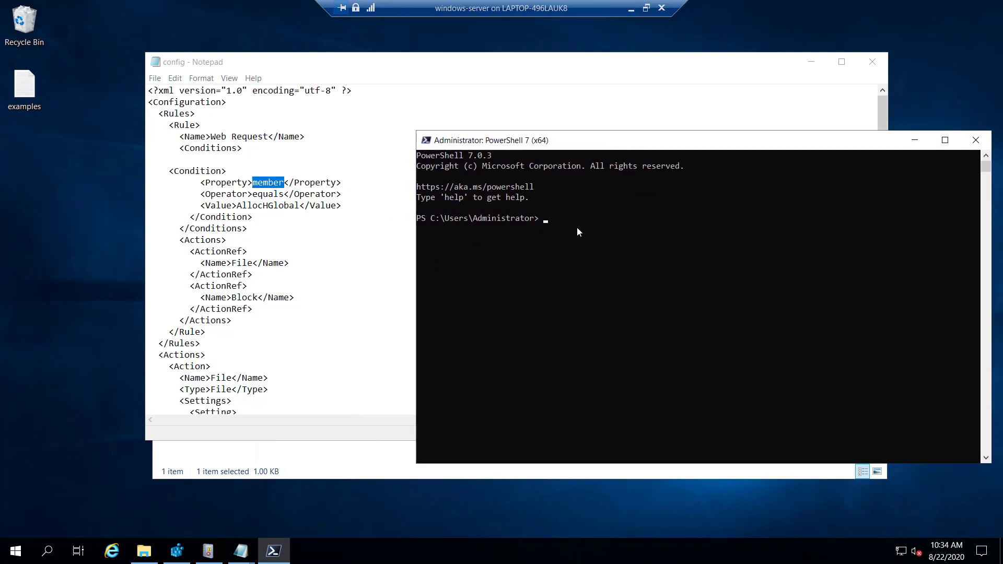
{"action": "mouse_move", "coordinate": [241, 551]}
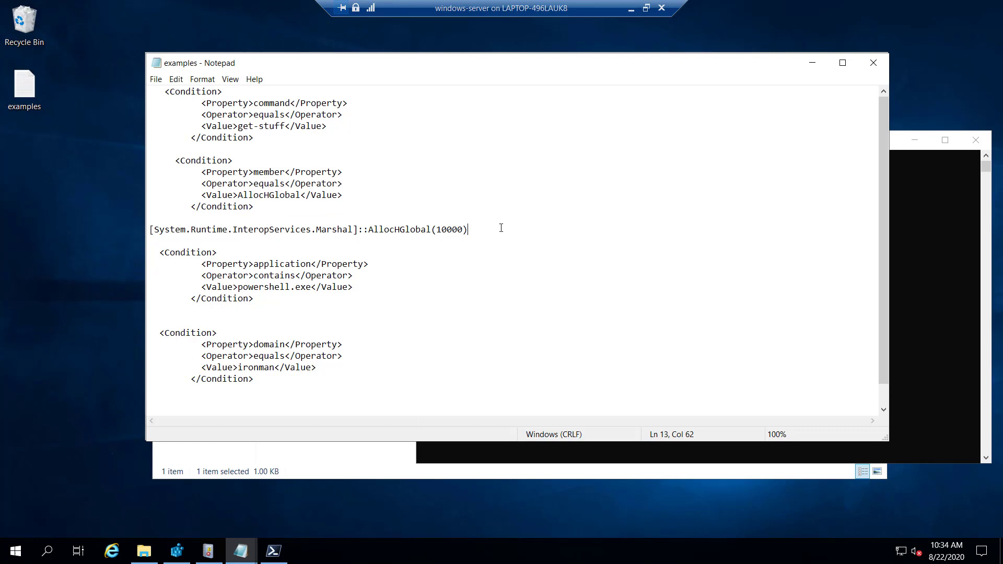
{"action": "triple_click", "coordinate": [307, 229]}
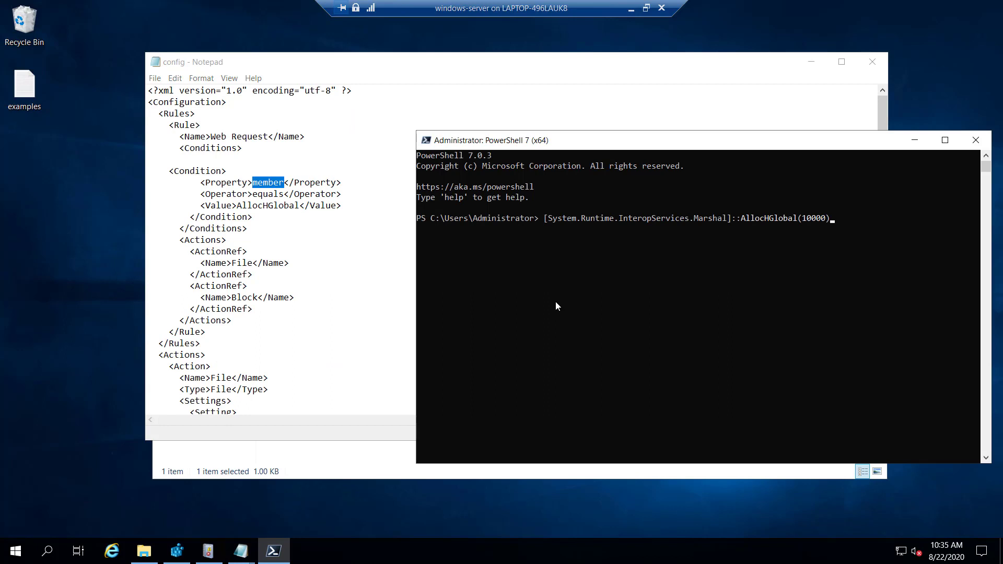
{"action": "mouse_move", "coordinate": [677, 223]}
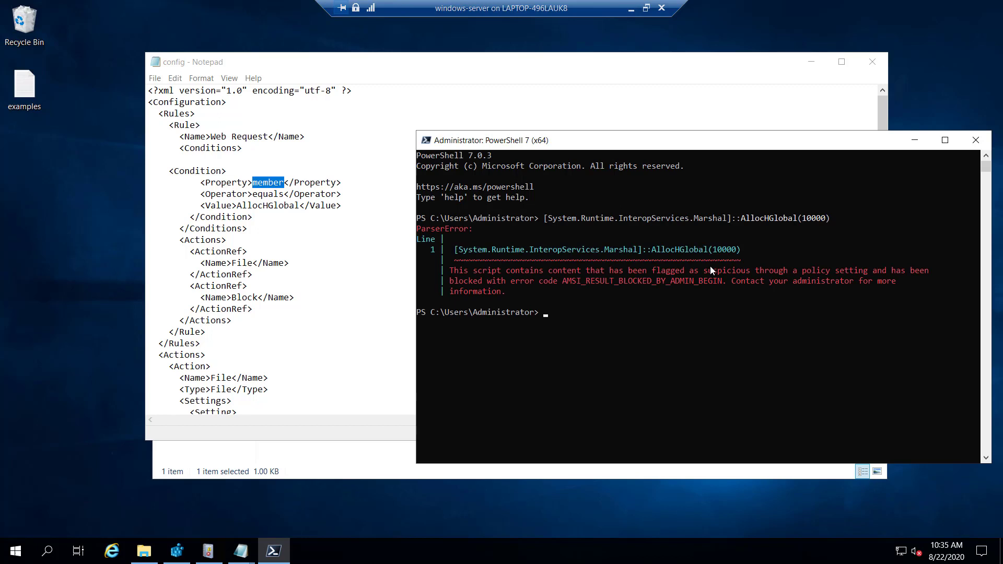
{"action": "left_click", "coordinate": [143, 551]}
{"action": "type", "text": "%"}
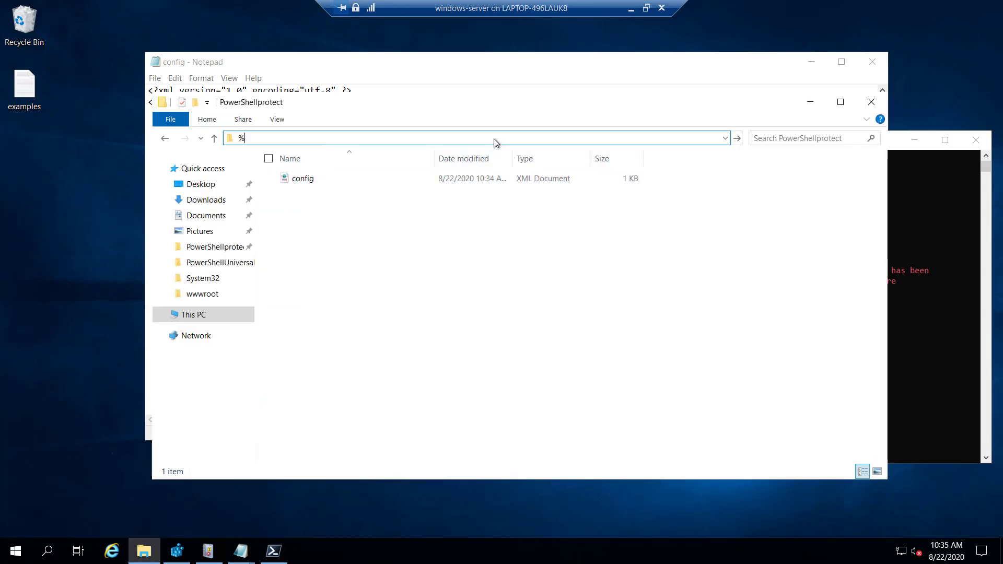
- Go to %temp% and select the pwsh.exe path in test.txt's latest Web Request entry
{"action": "type", "text": "temp5"}
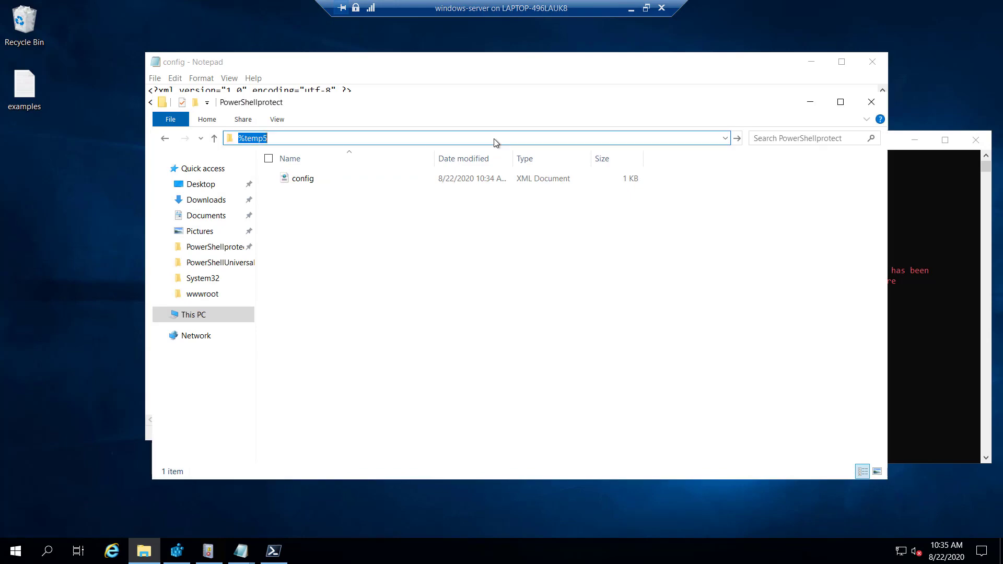
{"action": "key", "text": "Enter"}
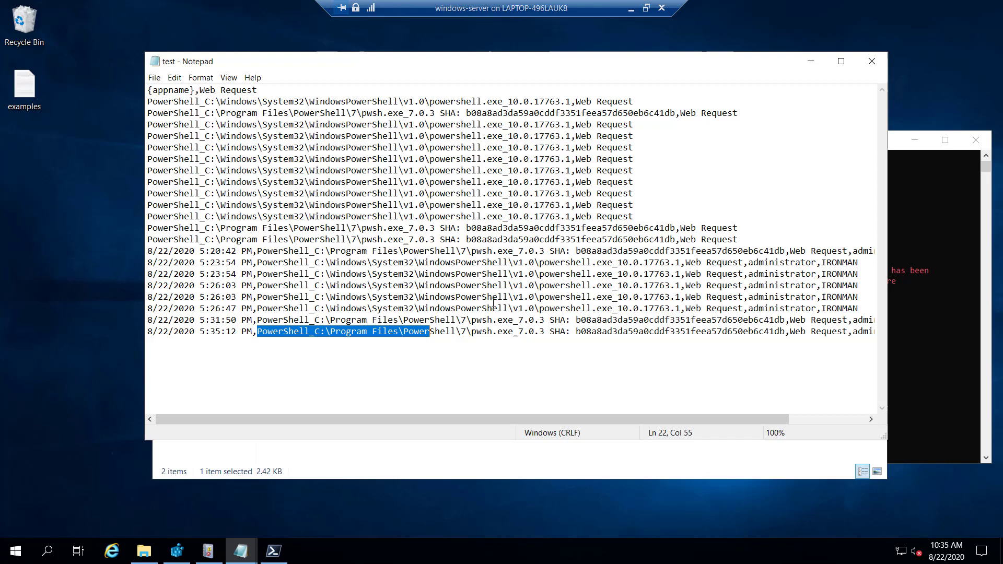
{"action": "left_click", "coordinate": [300, 331]}
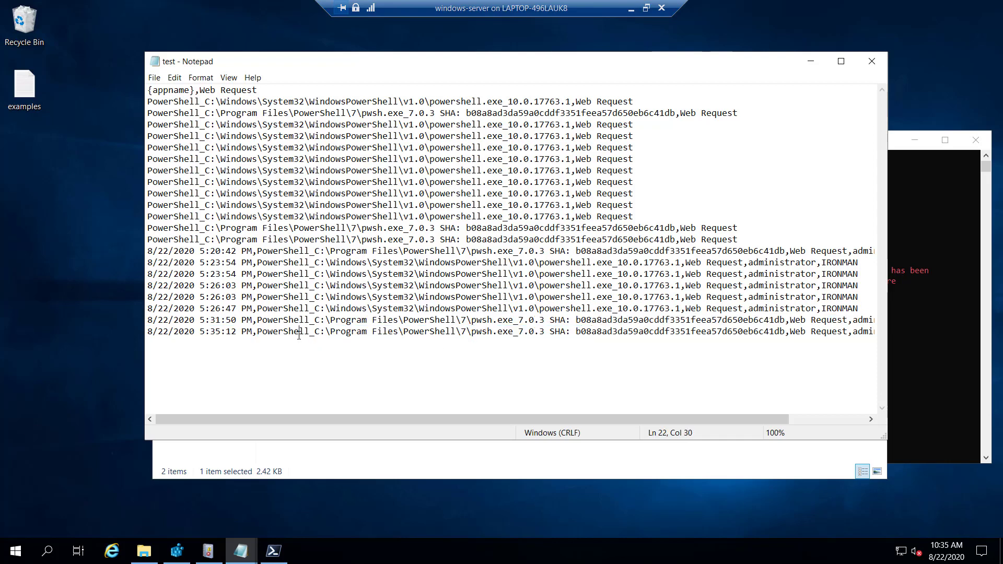
{"action": "left_click_drag", "start_coordinate": [318, 331], "coordinate": [495, 332]}
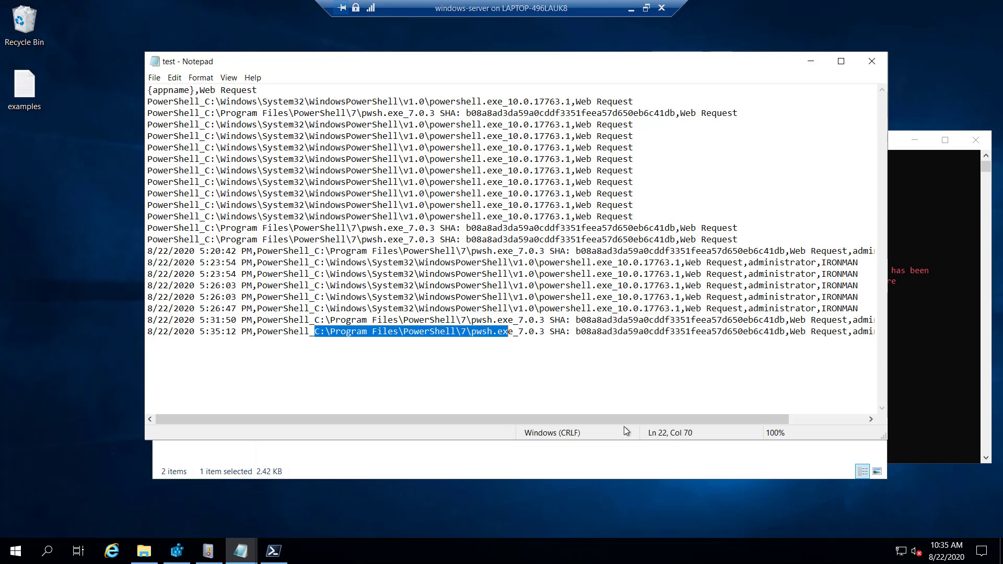
{"action": "scroll", "scroll_direction": "right", "scroll_amount": 3}
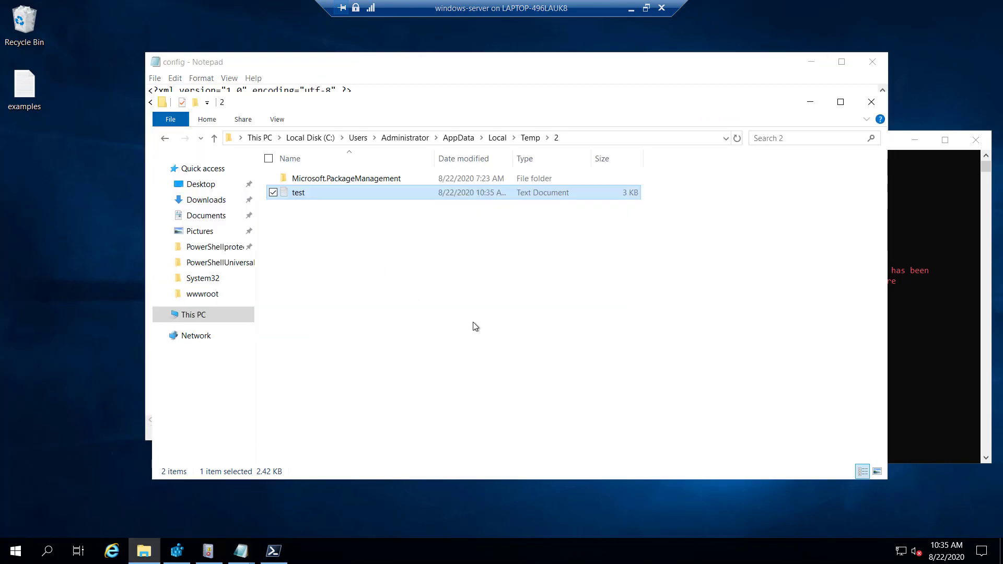
{"action": "mouse_move", "coordinate": [242, 551]}
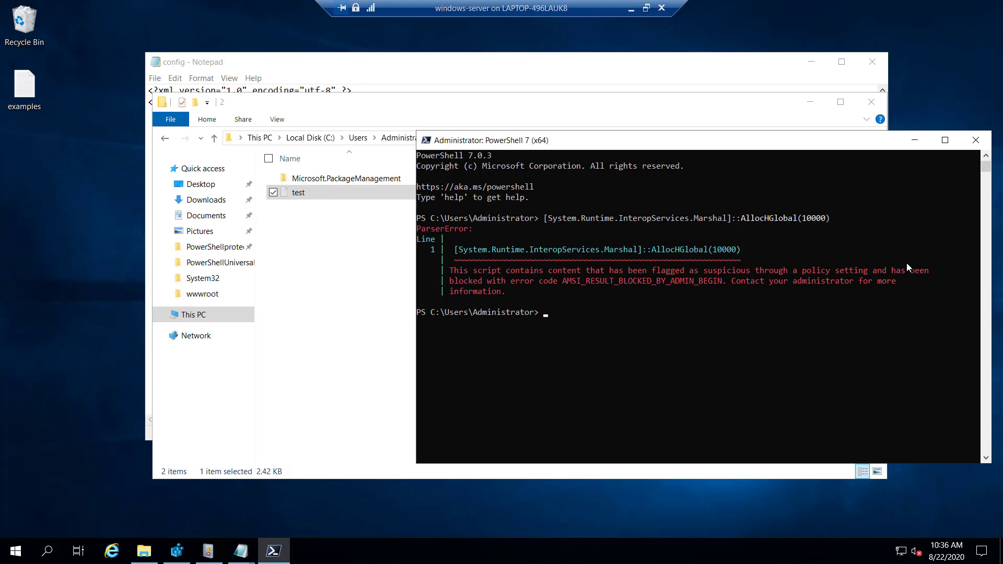
{"action": "mouse_move", "coordinate": [475, 482]}
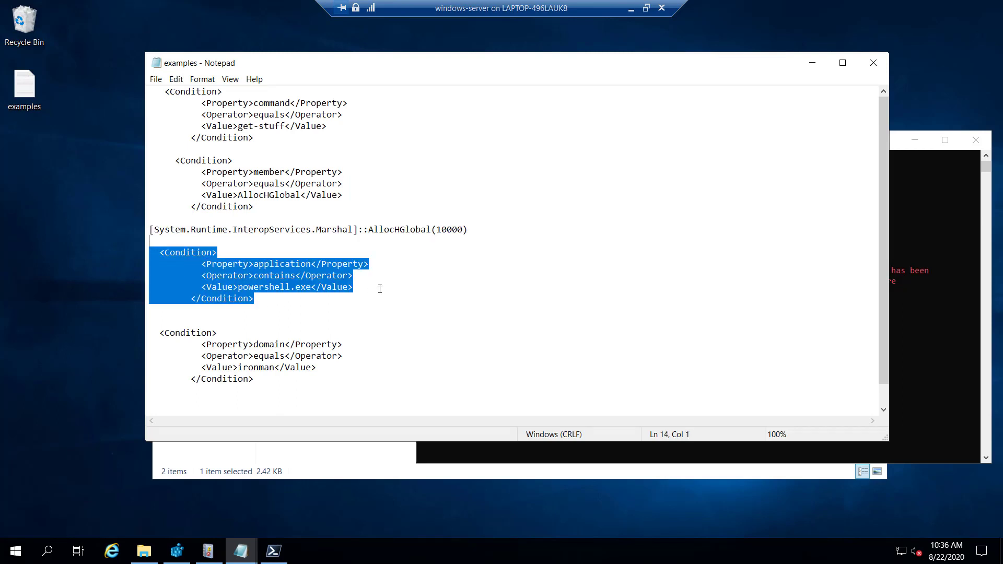
{"action": "mouse_move", "coordinate": [841, 82]}
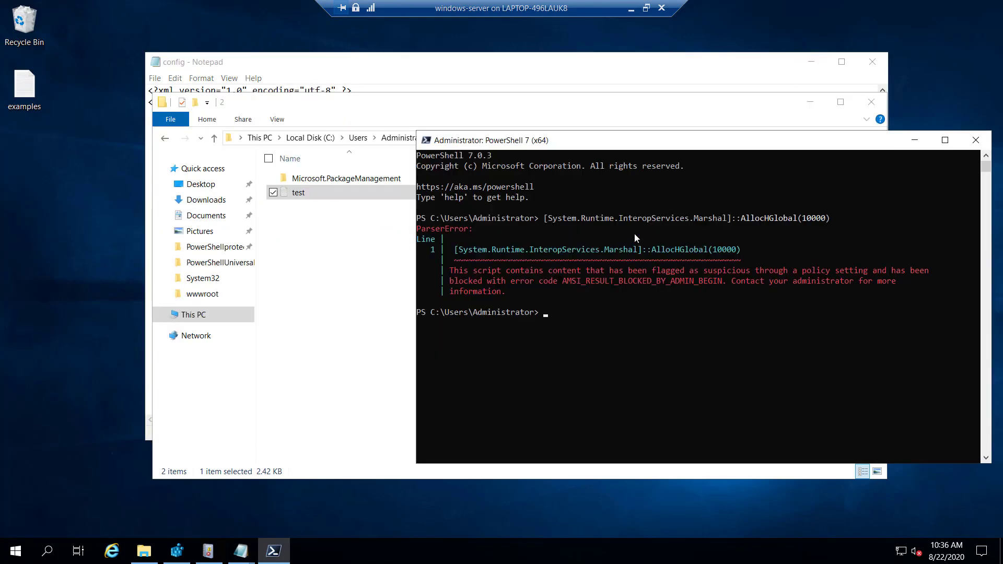
- Return to config.xml with the powershell.exe condition, and close the PowerShell 7 session
{"action": "left_click", "coordinate": [273, 193]}
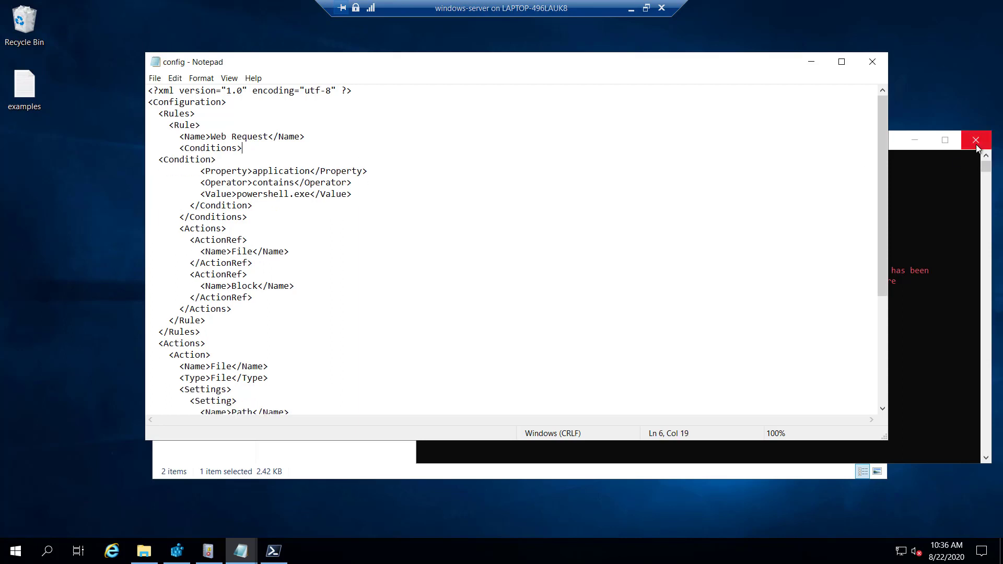
{"action": "left_click", "coordinate": [976, 140]}
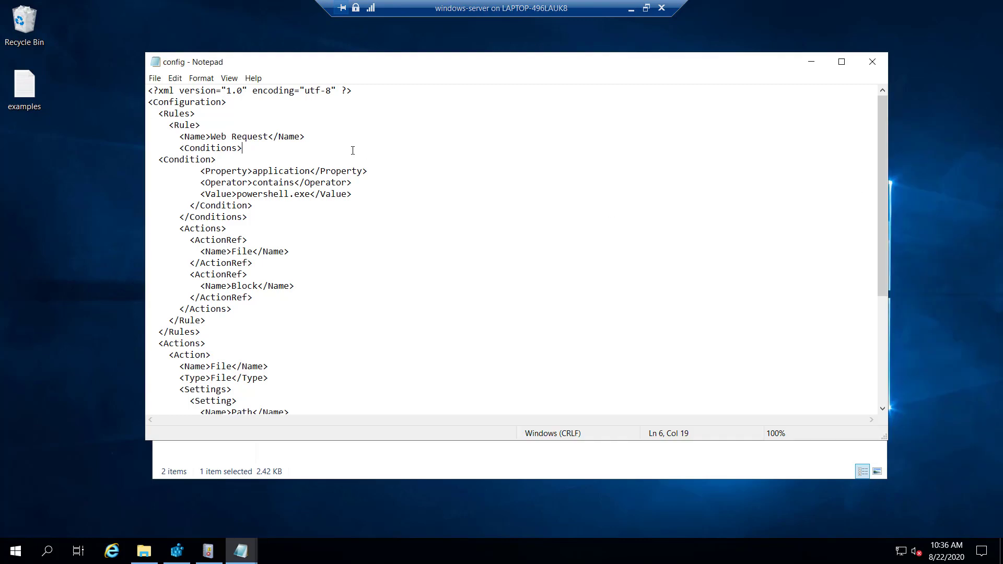
- Run get-process in Windows PowerShell, then compare in PowerShell 7 and close it
{"action": "left_click", "coordinate": [14, 550]}
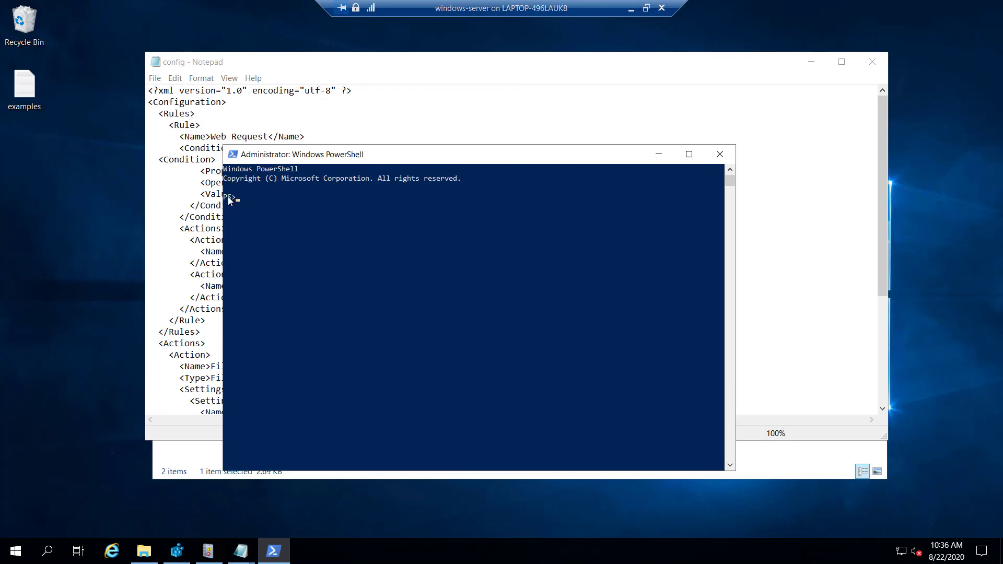
{"action": "type", "text": "get"}
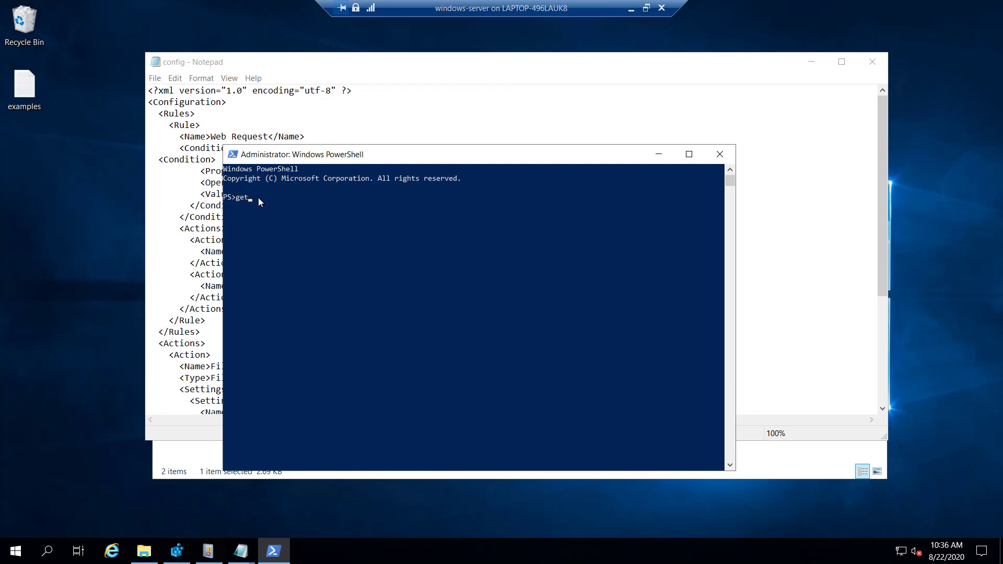
{"action": "key", "text": "Enter"}
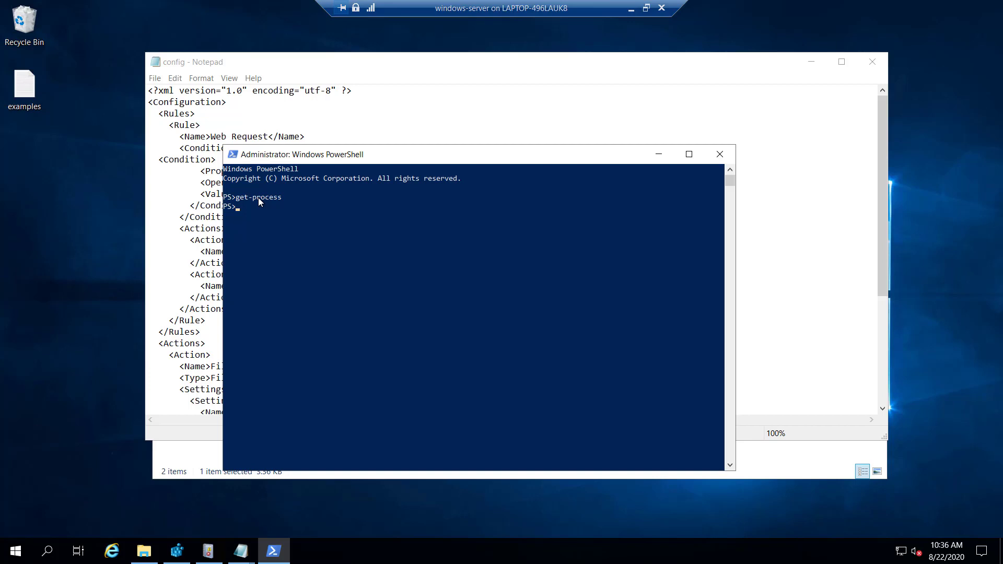
{"action": "left_click", "coordinate": [14, 550]}
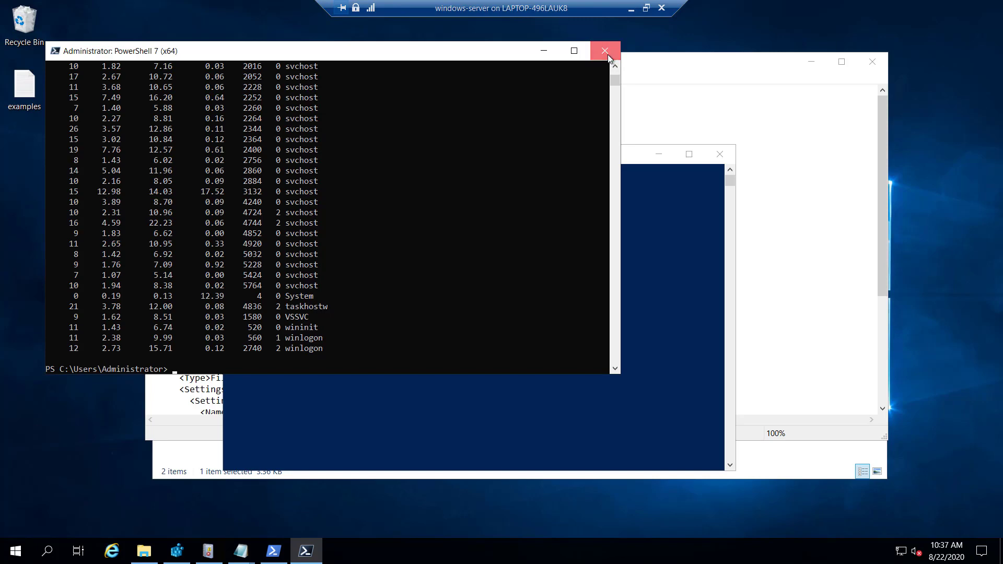
{"action": "left_click", "coordinate": [605, 51]}
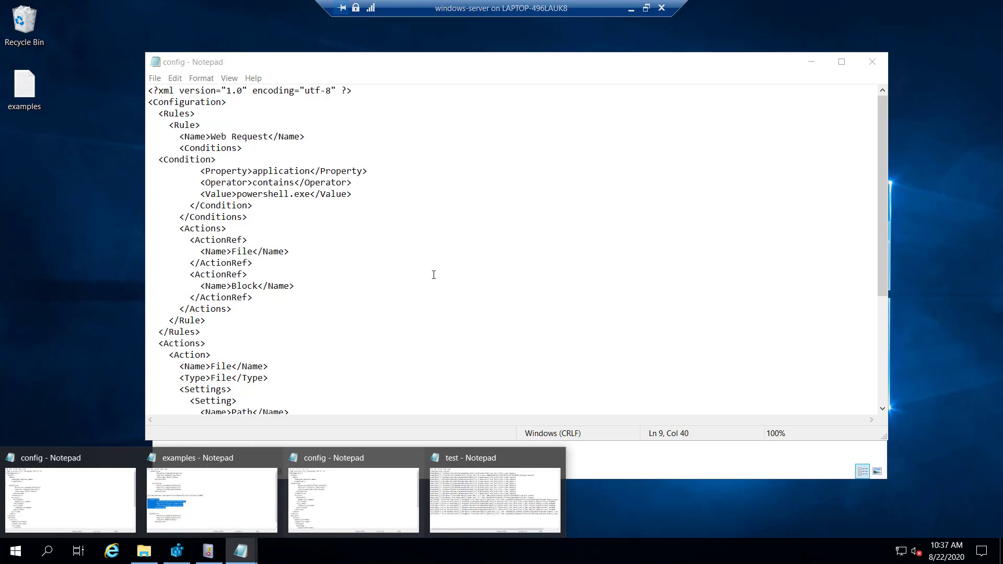
- Select the application condition block and switch to examples.txt for the domain condition
{"action": "left_click_drag", "start_coordinate": [160, 160], "coordinate": [282, 194]}
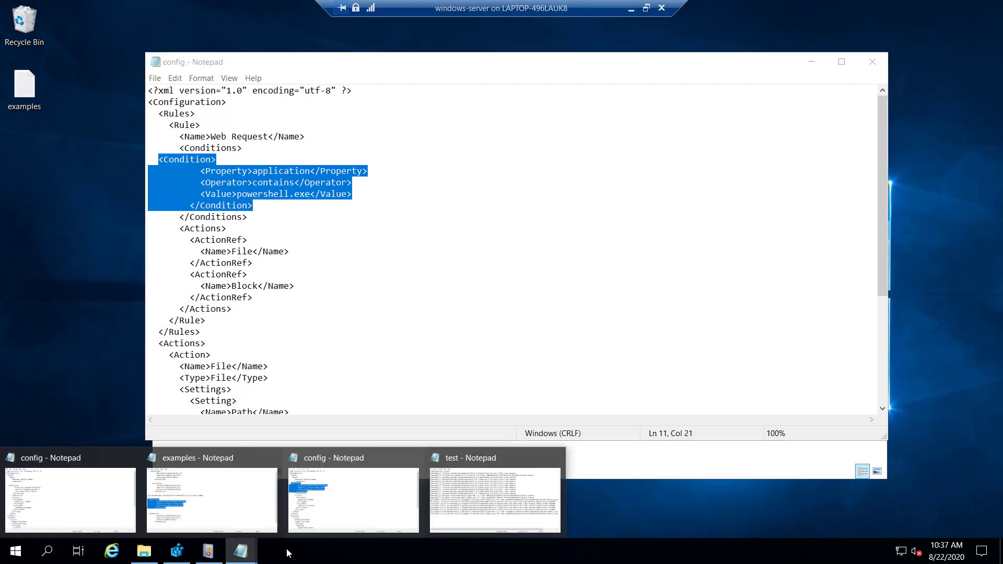
{"action": "left_click", "coordinate": [211, 458]}
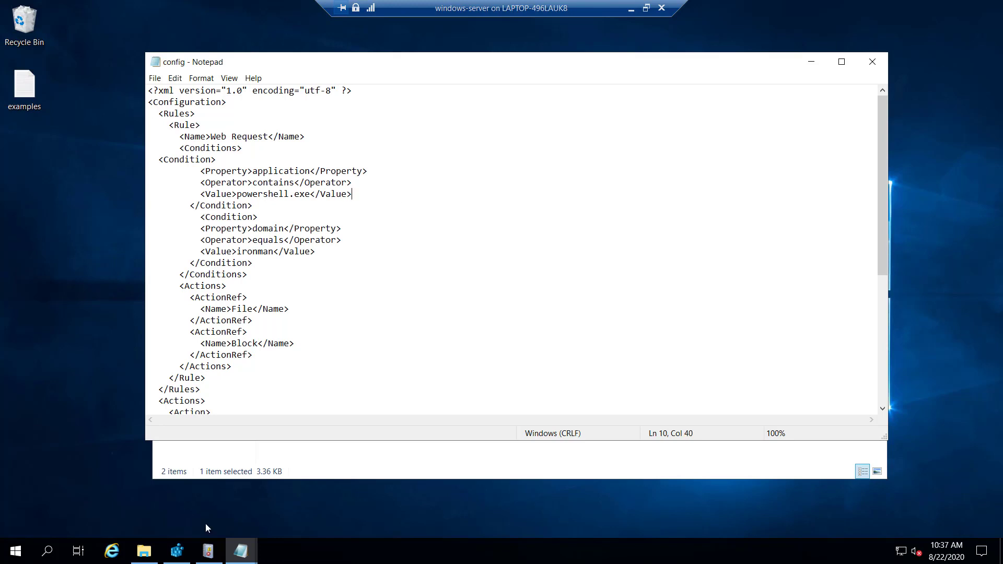
- Launch Windows PowerShell from Start, type a test command, and close PowerShell 7
{"action": "left_click", "coordinate": [15, 550]}
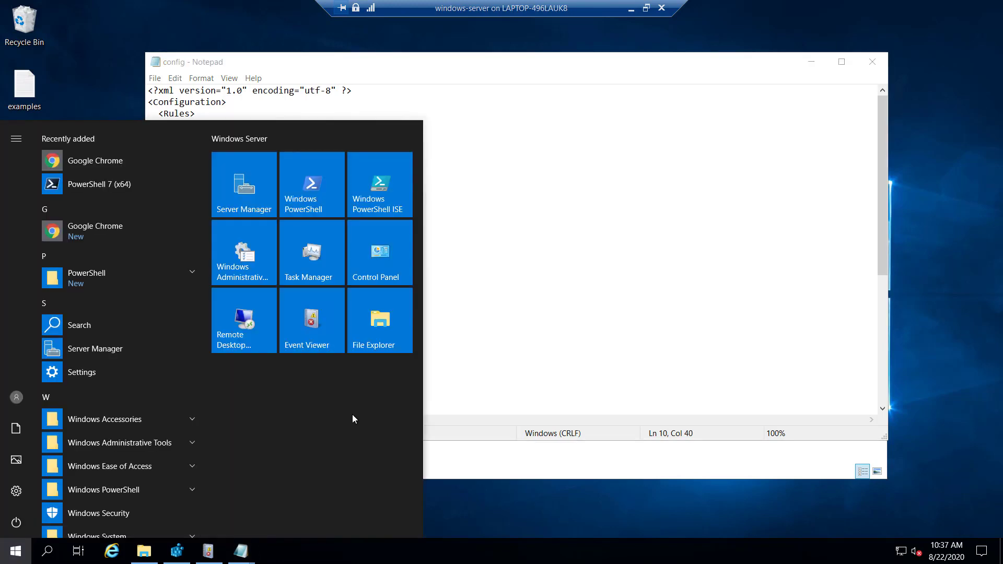
{"action": "left_click", "coordinate": [311, 185]}
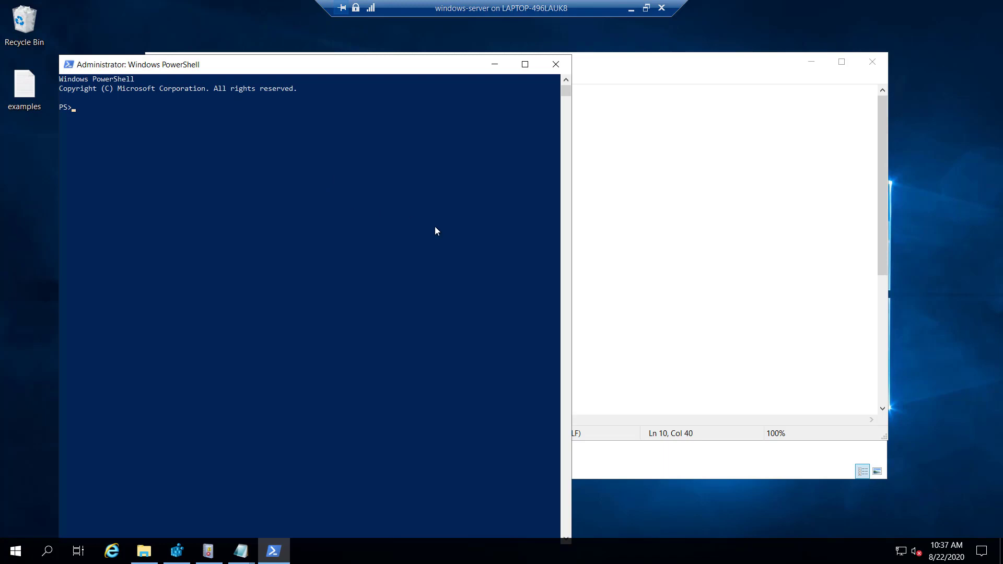
{"action": "type", "text": "adsfsa"}
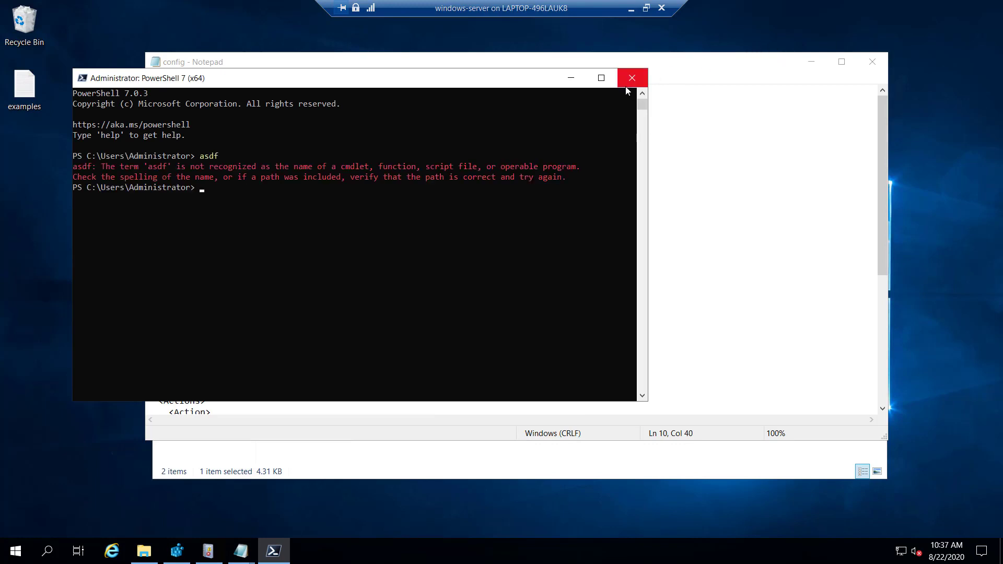
{"action": "left_click", "coordinate": [631, 77]}
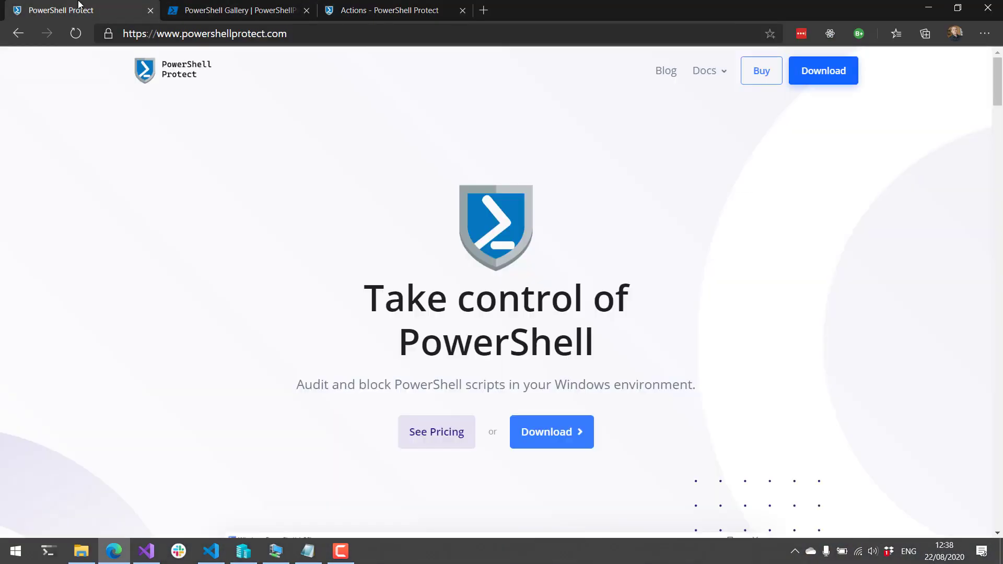
{"action": "mouse_move", "coordinate": [61, 10]}
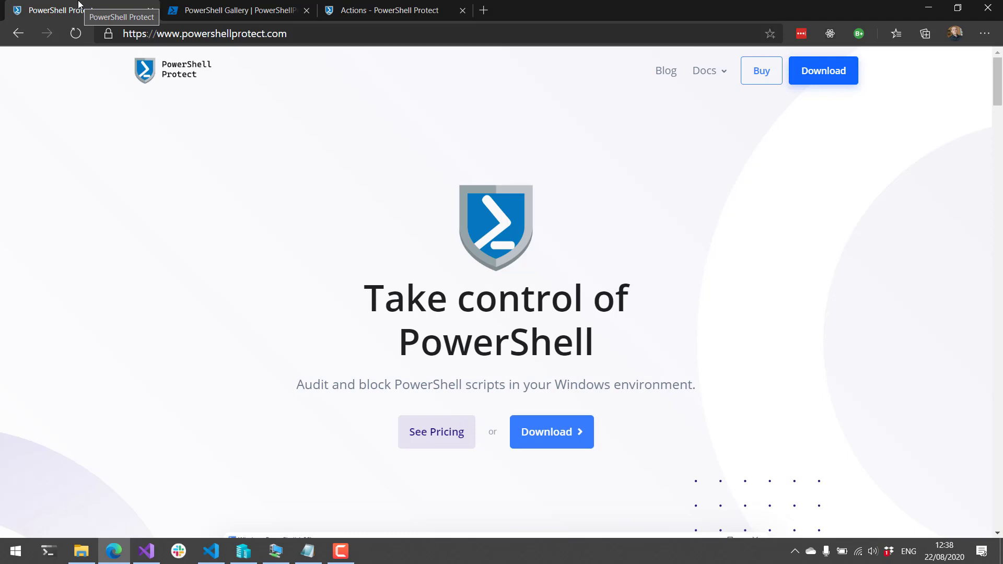
{"action": "mouse_move", "coordinate": [331, 539]}
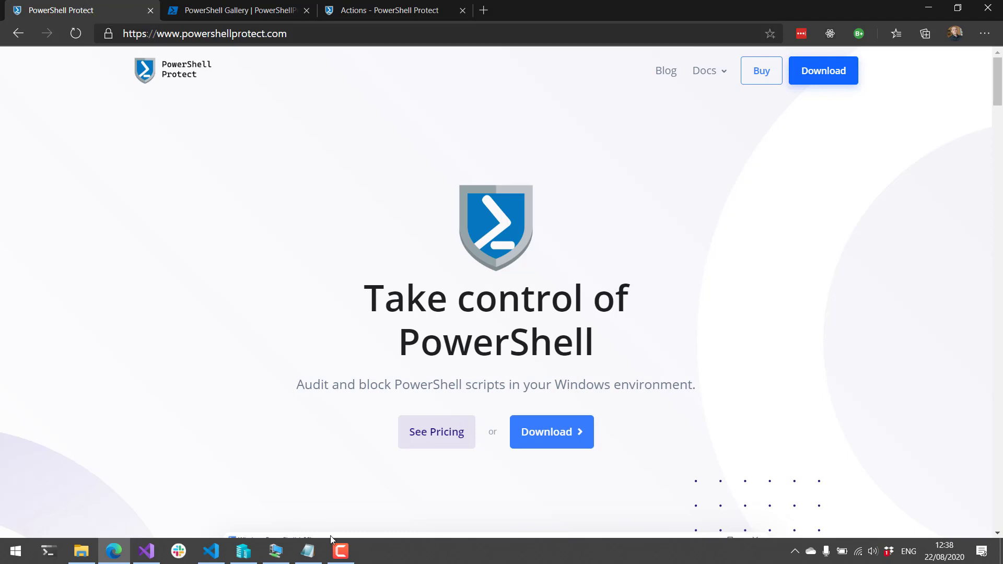